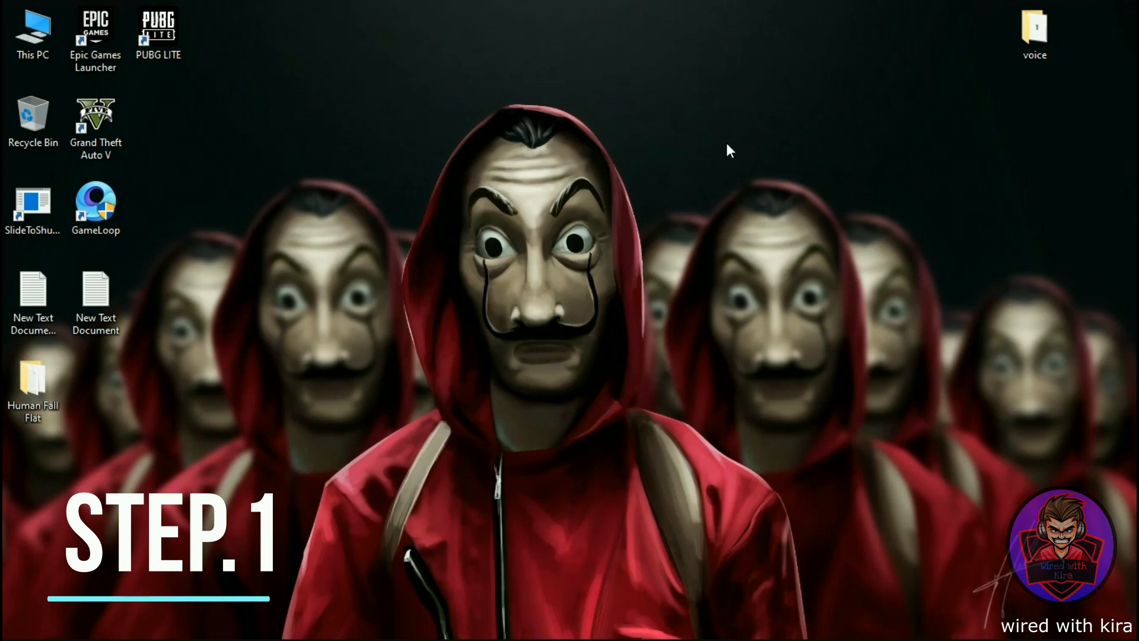
{"action": "mouse_move", "coordinate": [613, 68]}
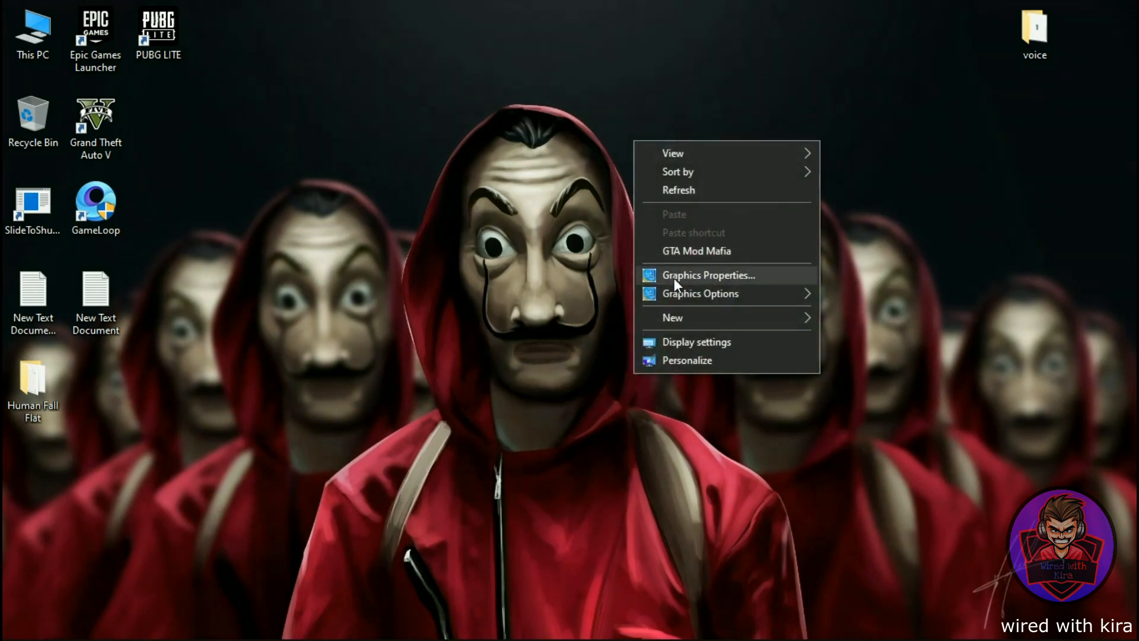
Launch Graphics Properties from the desktop context menu.
{"action": "left_click", "coordinate": [708, 274]}
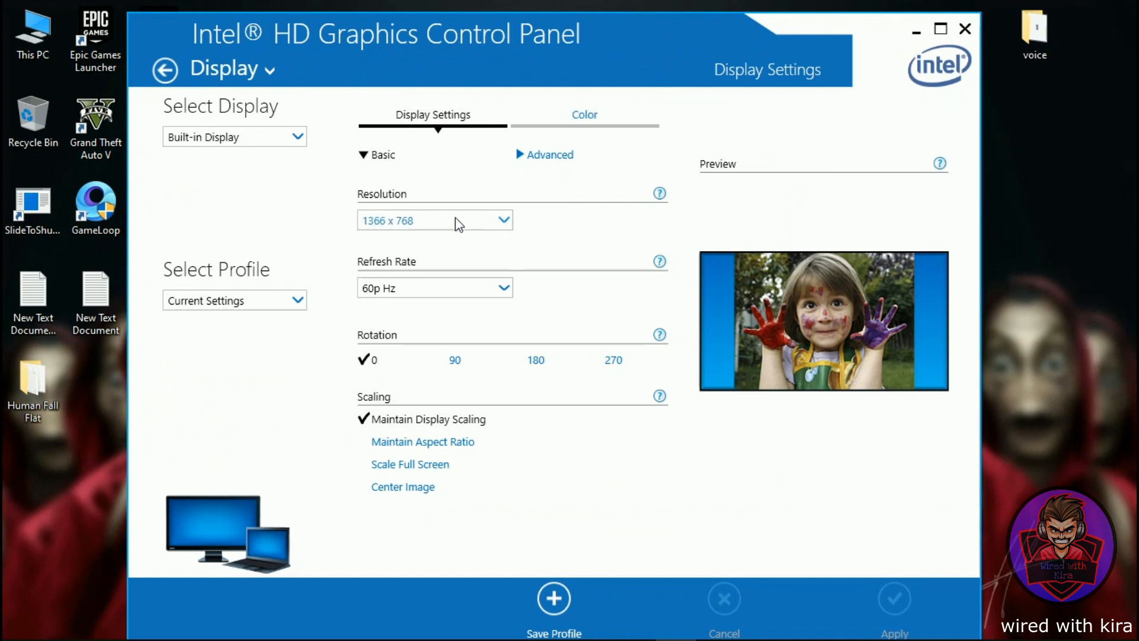
Keep the native 1366 x 768 resolution and return the refresh rate to 60p Hz after trying another.
{"action": "left_click", "coordinate": [434, 220]}
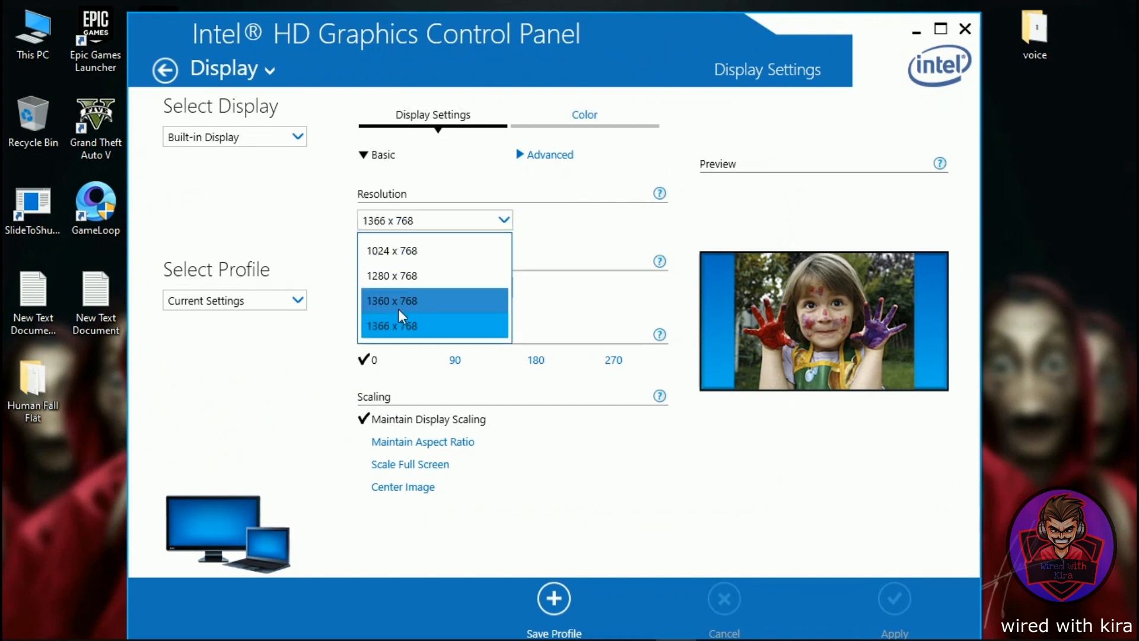
{"action": "left_click", "coordinate": [391, 325]}
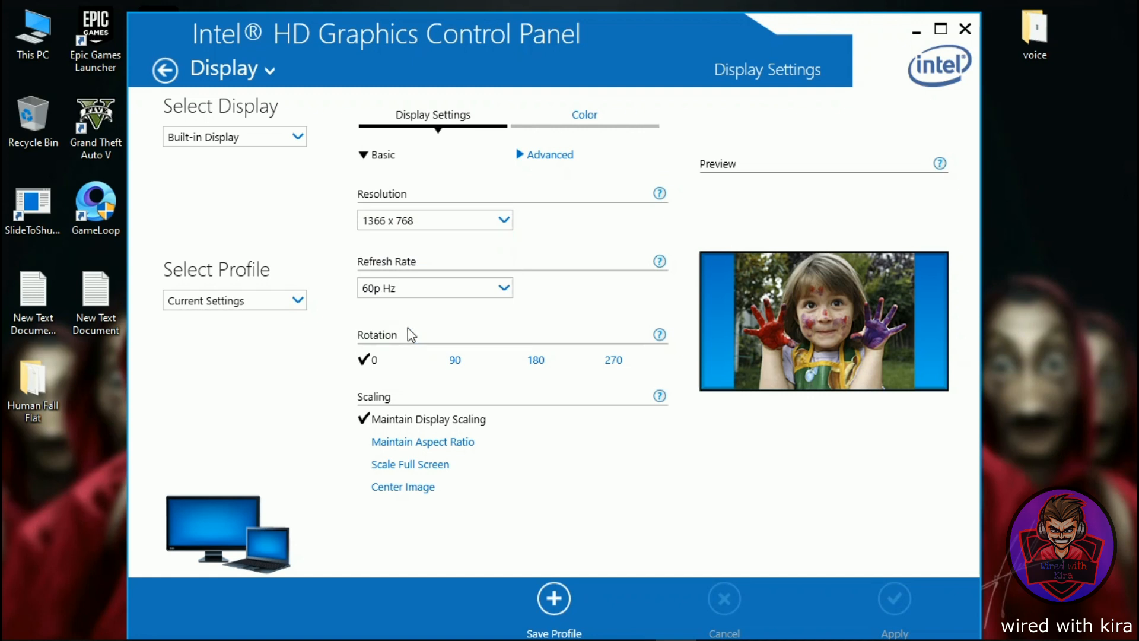
{"action": "left_click", "coordinate": [434, 287]}
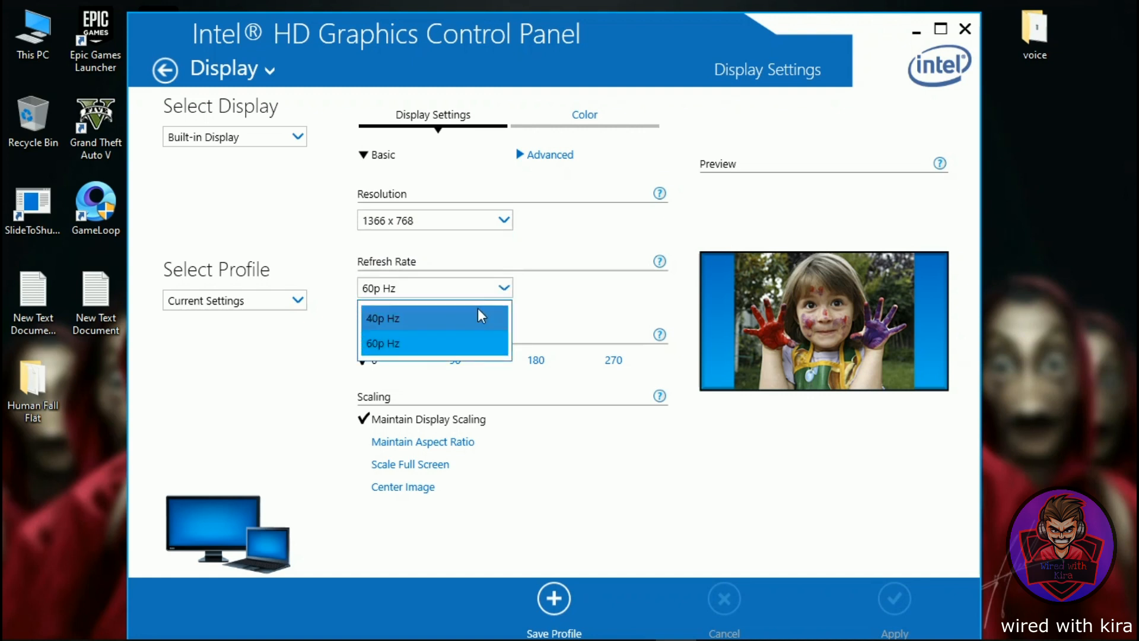
{"action": "left_click", "coordinate": [383, 318]}
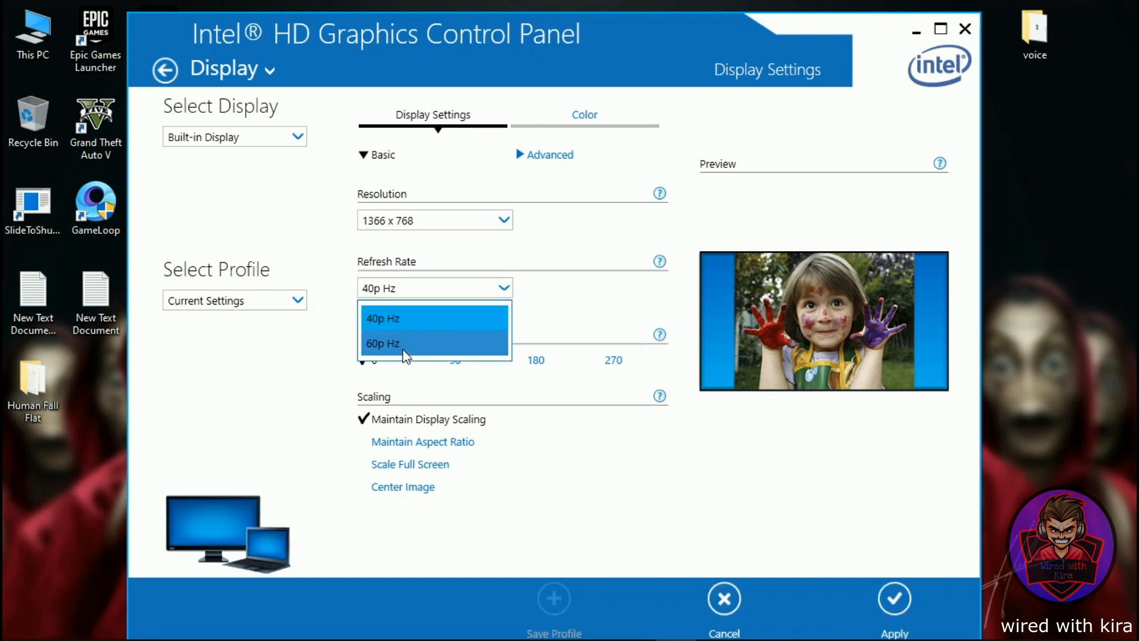
{"action": "mouse_move", "coordinate": [421, 343]}
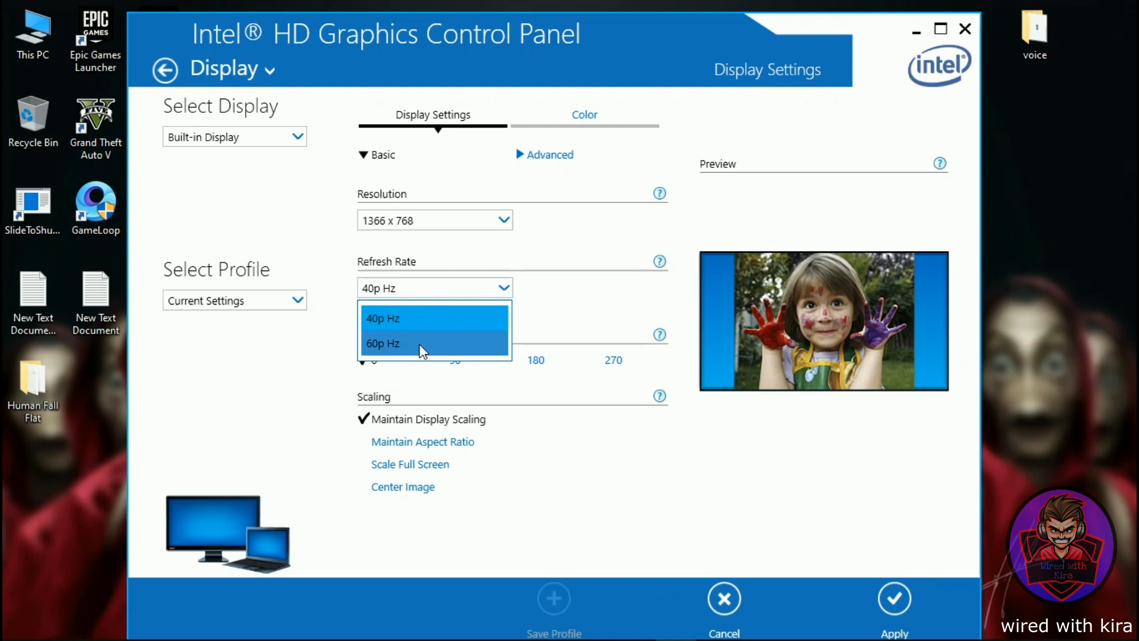
{"action": "left_click", "coordinate": [383, 343]}
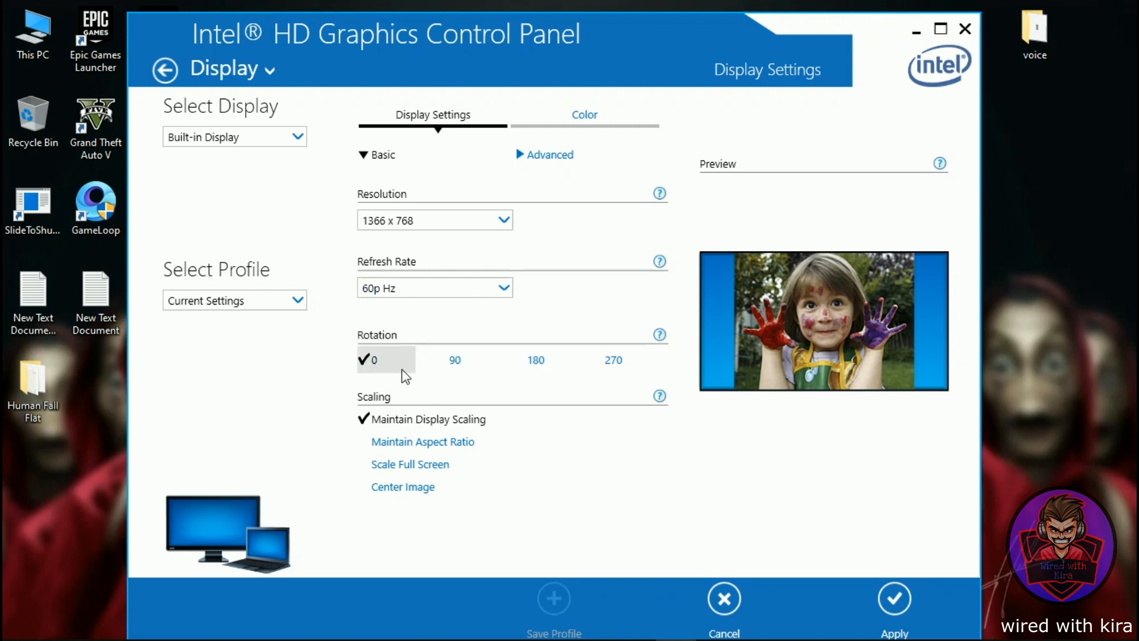
{"action": "mouse_move", "coordinate": [286, 416]}
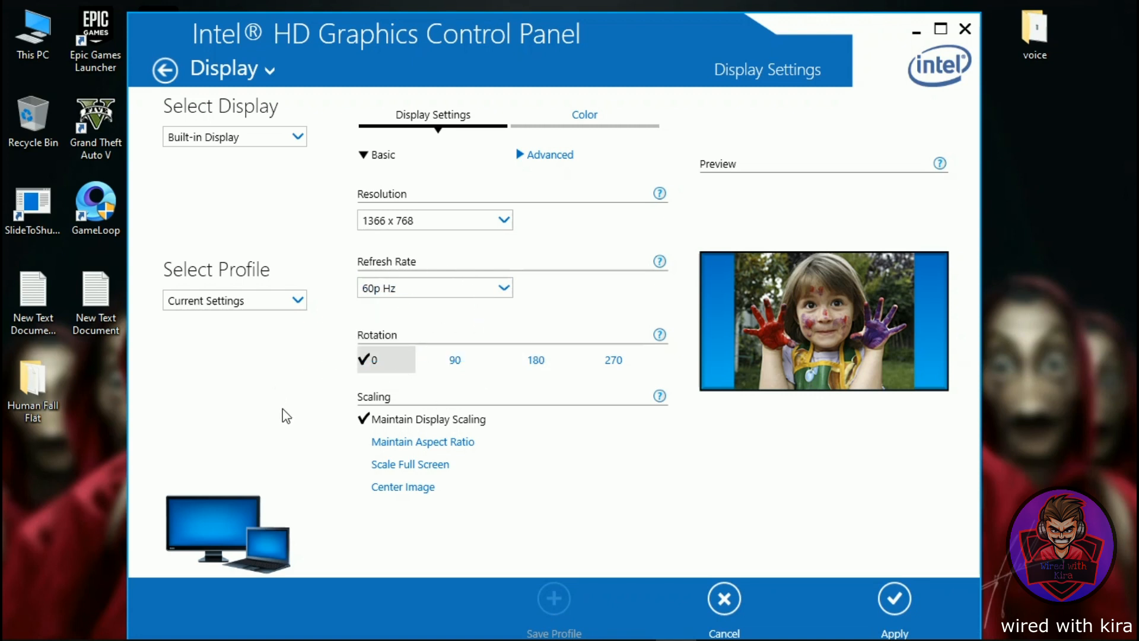
{"action": "mouse_move", "coordinate": [400, 425]}
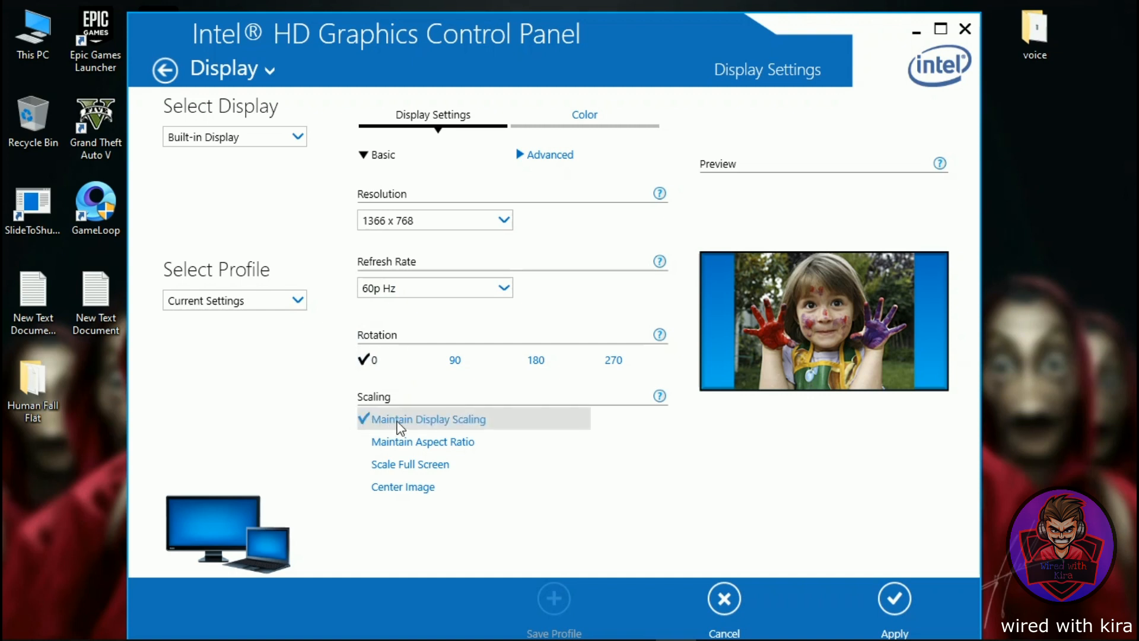
{"action": "mouse_move", "coordinate": [596, 427]}
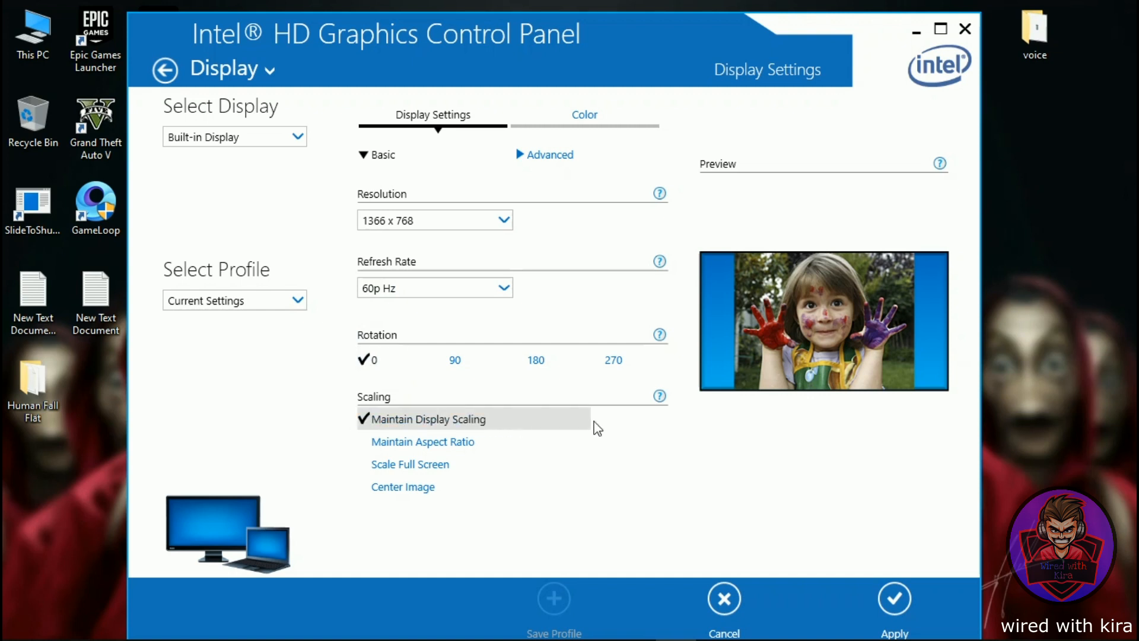
{"action": "mouse_move", "coordinate": [904, 562]}
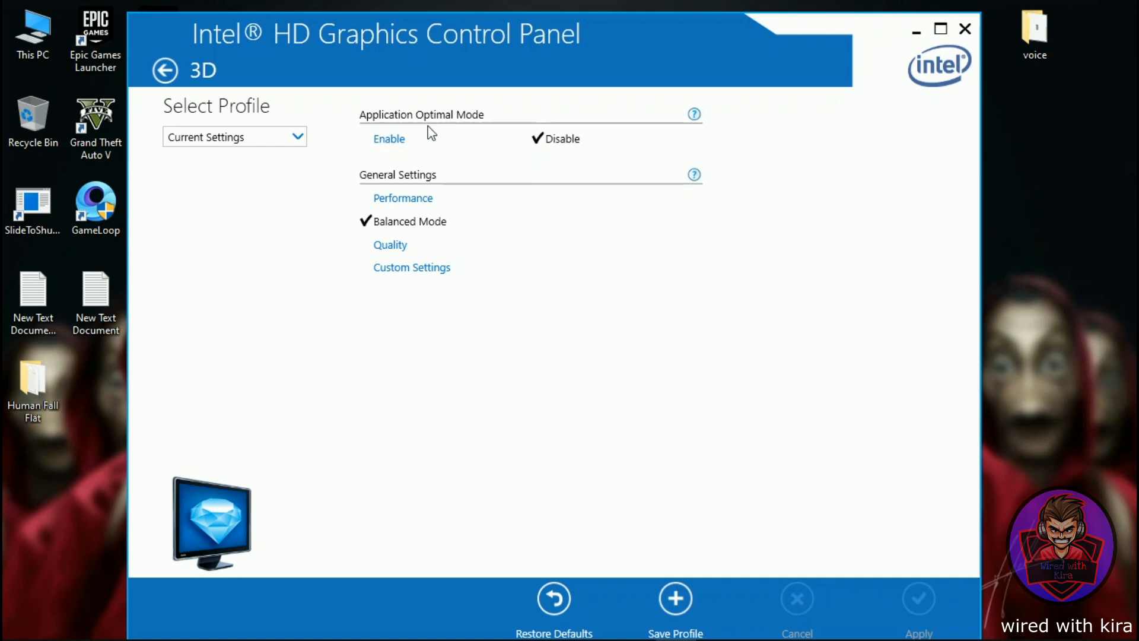
Enable Application Optimal Mode and the Performance preset in 3D settings.
{"action": "left_click", "coordinate": [389, 138]}
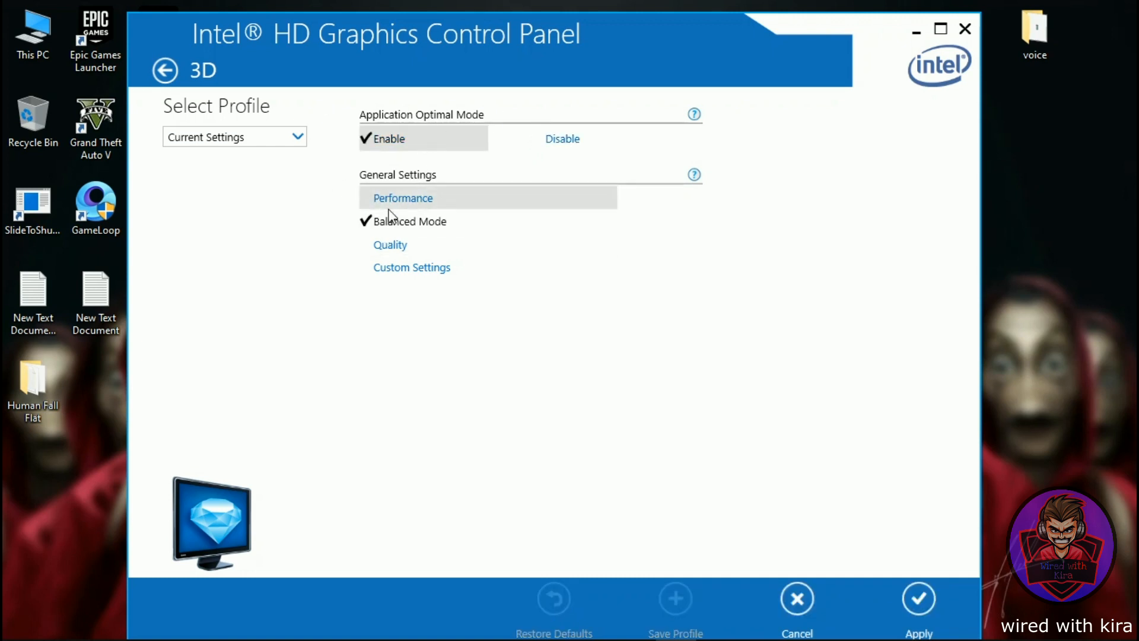
{"action": "left_click", "coordinate": [402, 198]}
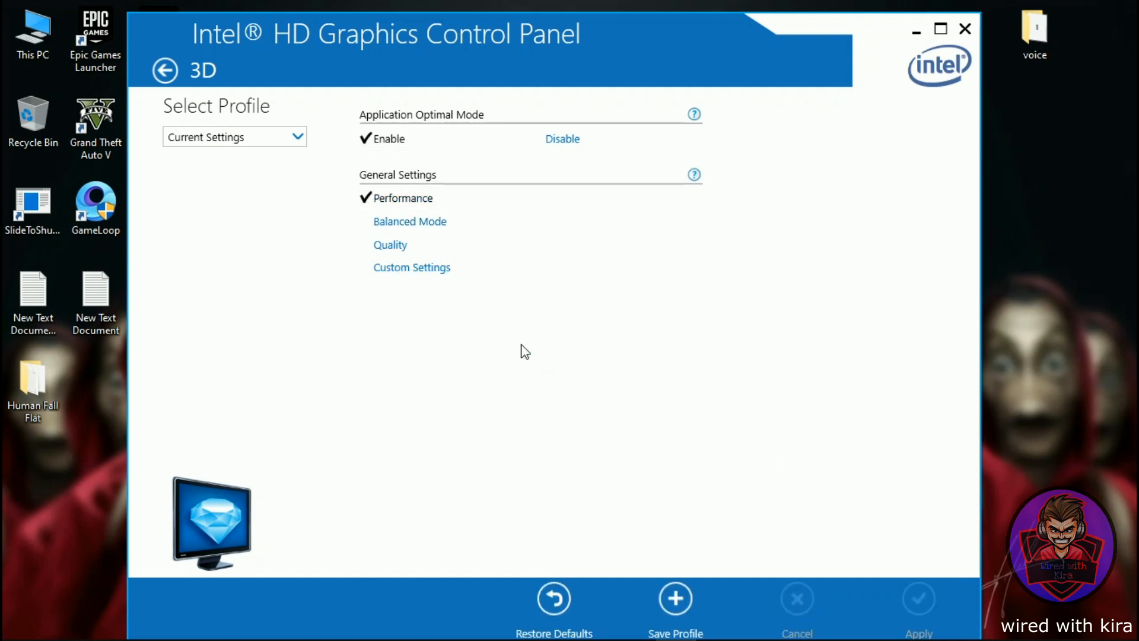
{"action": "left_click", "coordinate": [165, 70]}
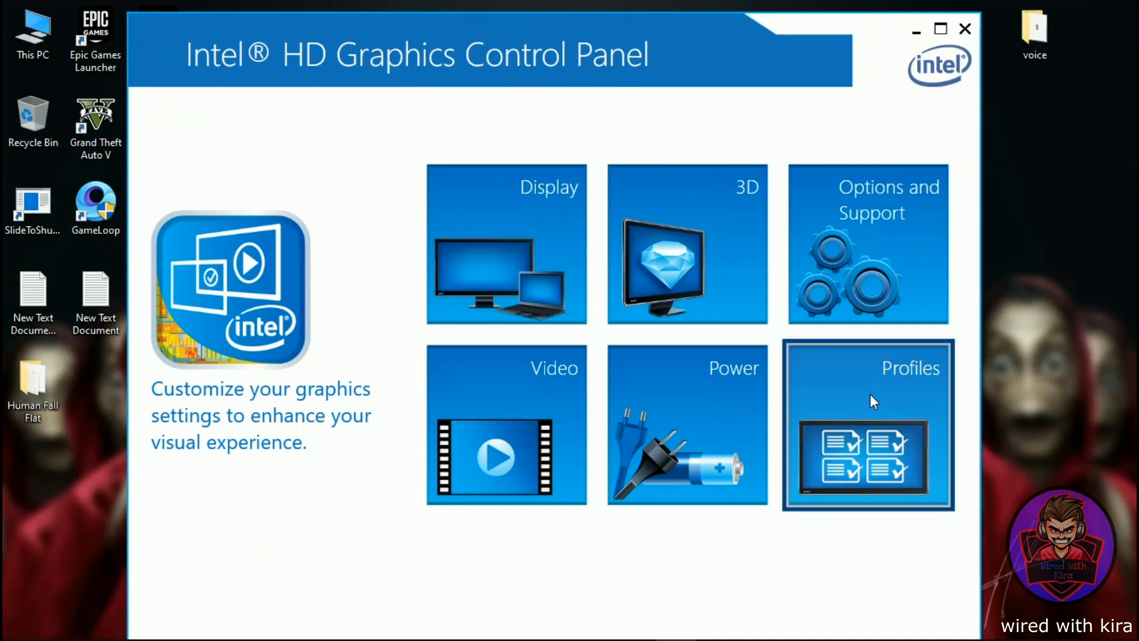
Untick Power in the profile settings and return to the overview.
{"action": "left_click", "coordinate": [866, 425]}
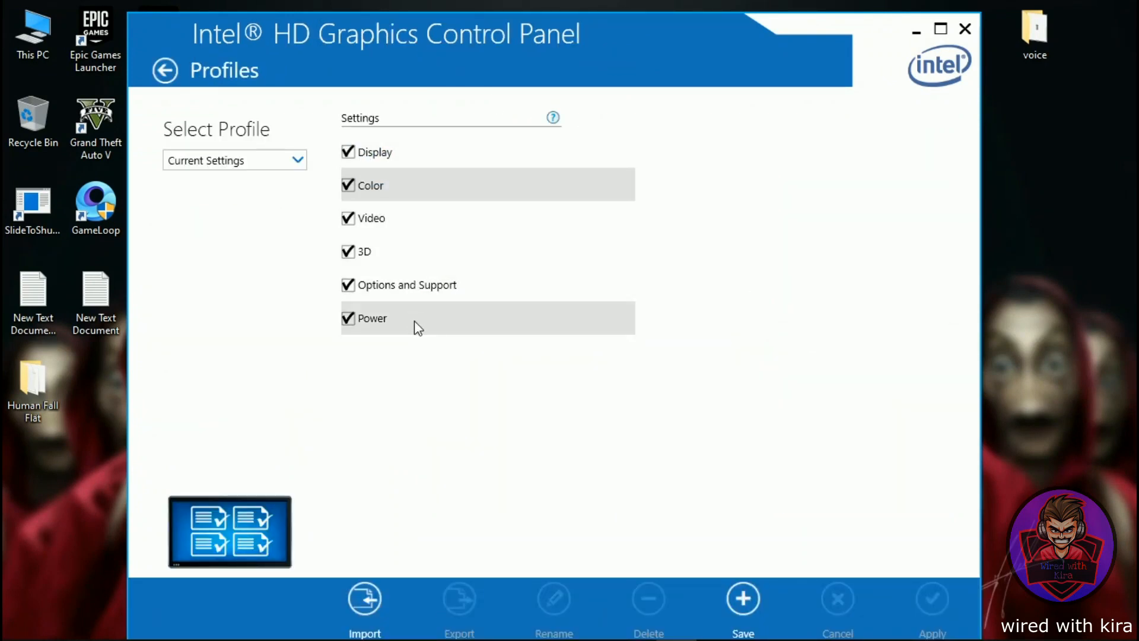
{"action": "left_click", "coordinate": [348, 318]}
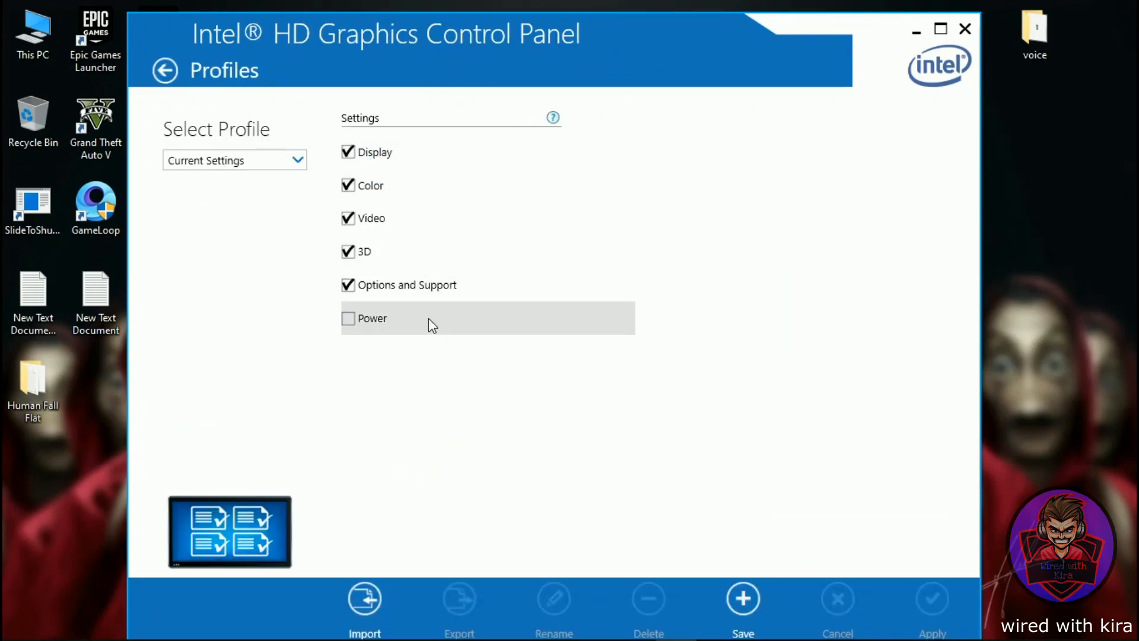
{"action": "left_click", "coordinate": [165, 70]}
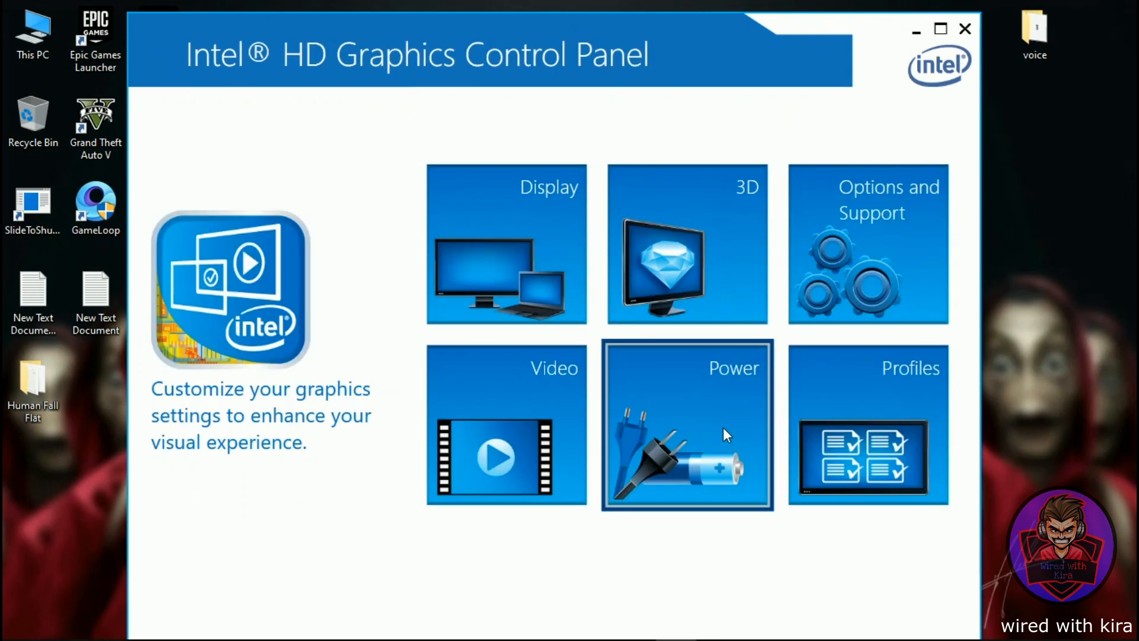
Set the plugged-in and on-battery graphics power plans to Maximum Performance.
{"action": "left_click", "coordinate": [686, 425]}
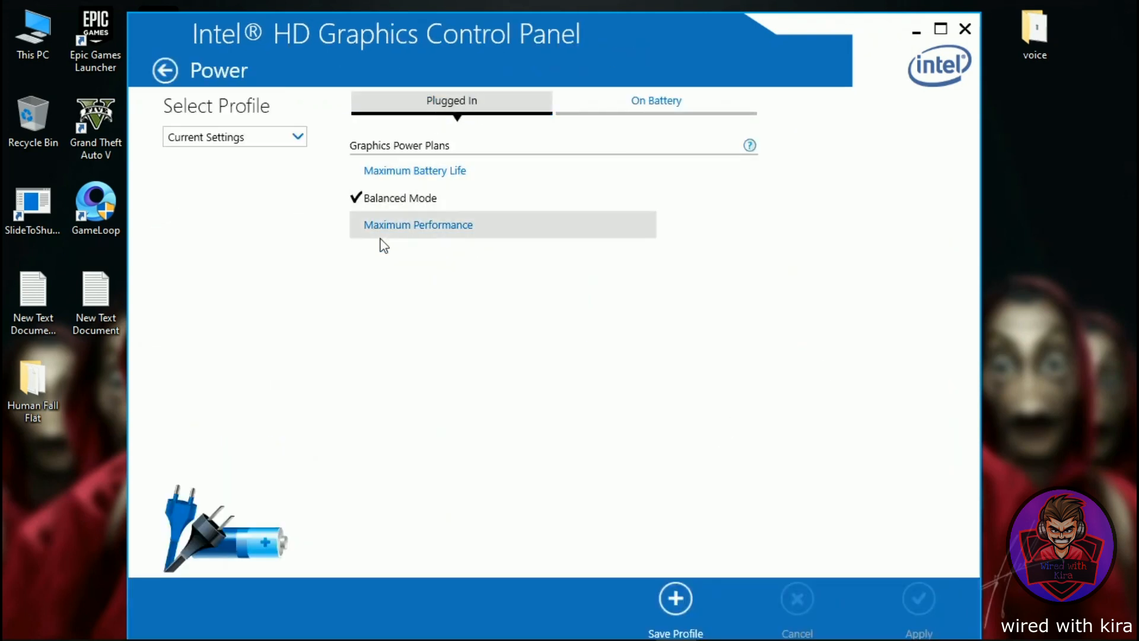
{"action": "left_click", "coordinate": [418, 224]}
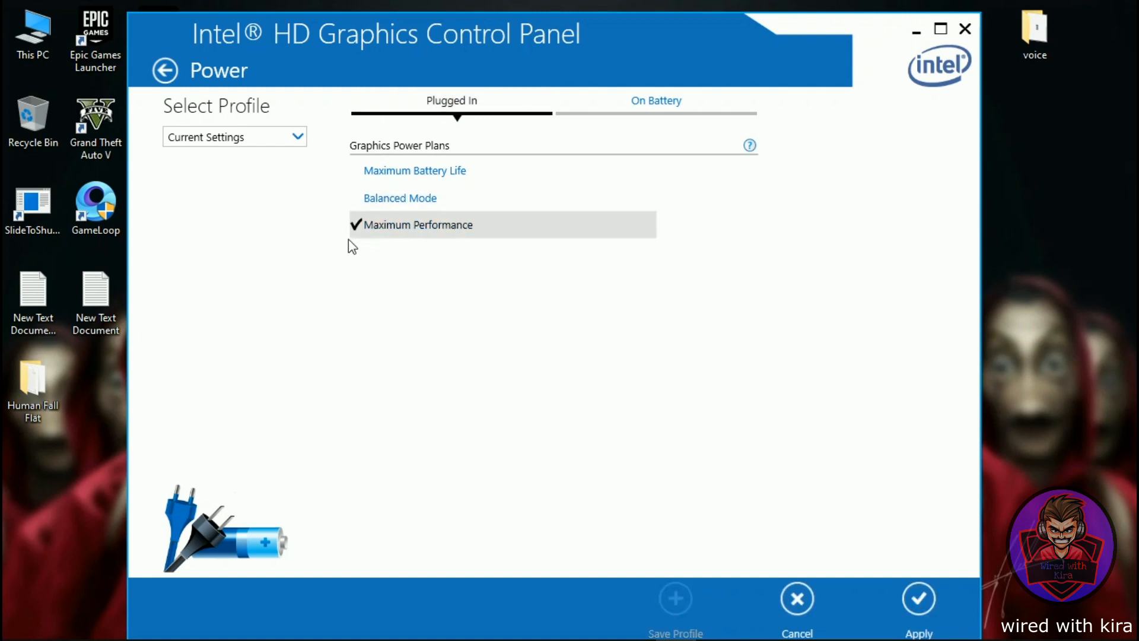
{"action": "left_click", "coordinate": [655, 100]}
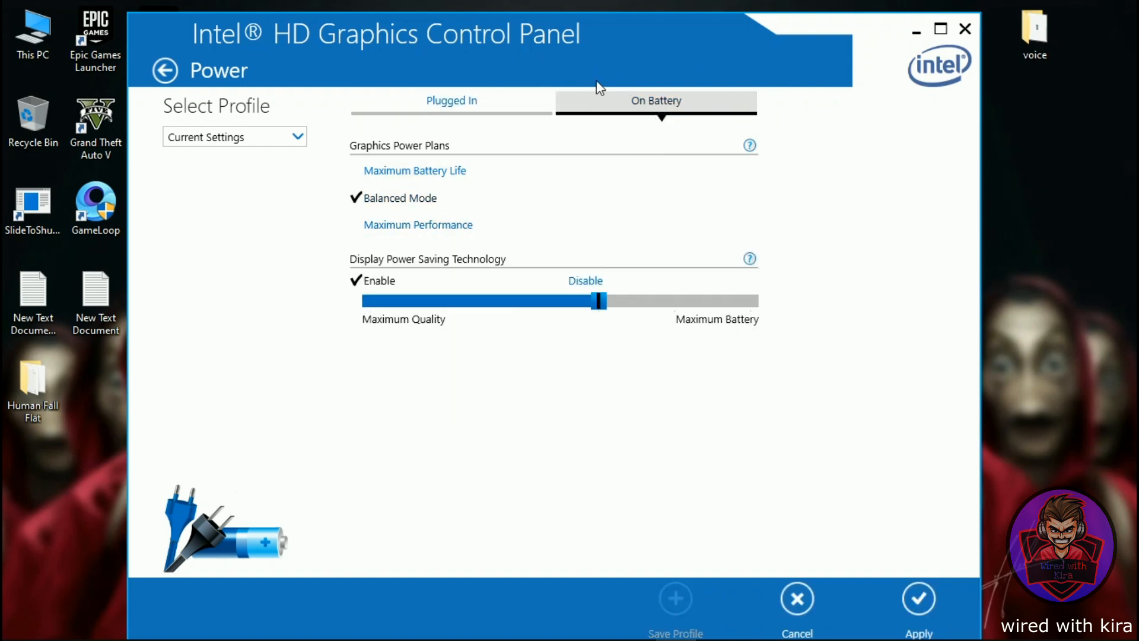
{"action": "left_click", "coordinate": [418, 224]}
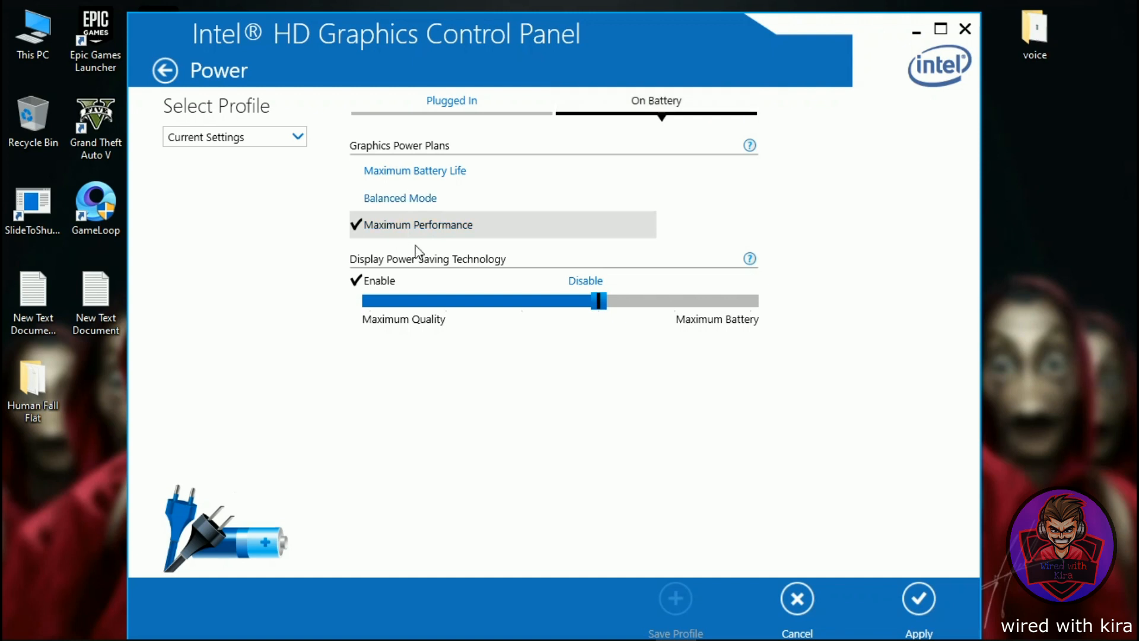
{"action": "mouse_move", "coordinate": [469, 277]}
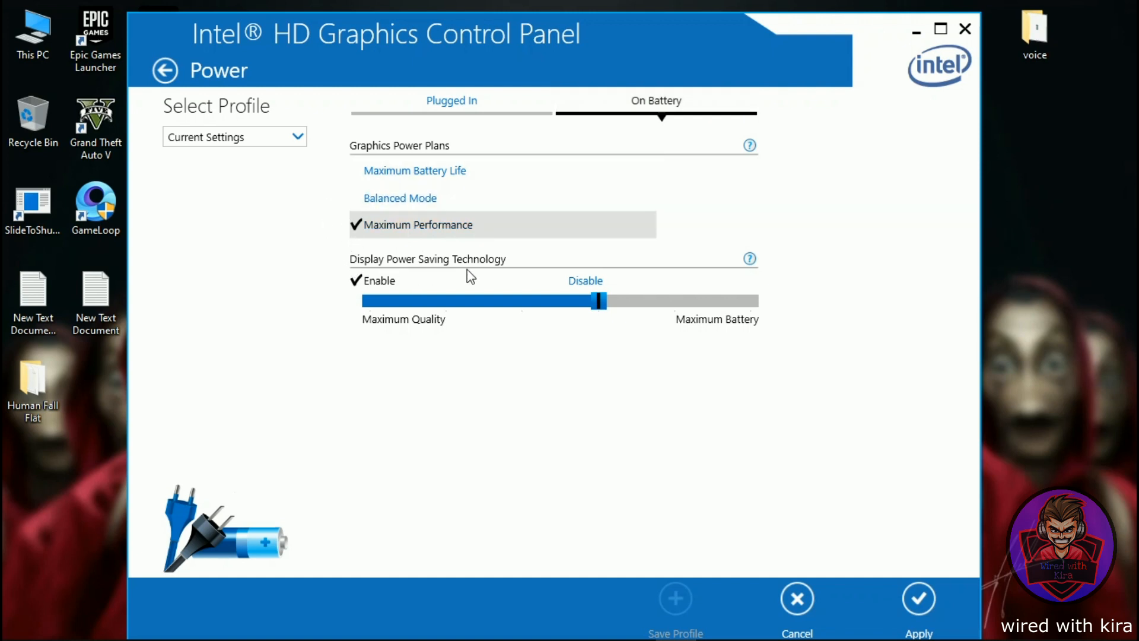
Disable Display Power Saving Technology, apply and keep the settings.
{"action": "left_click", "coordinate": [584, 280]}
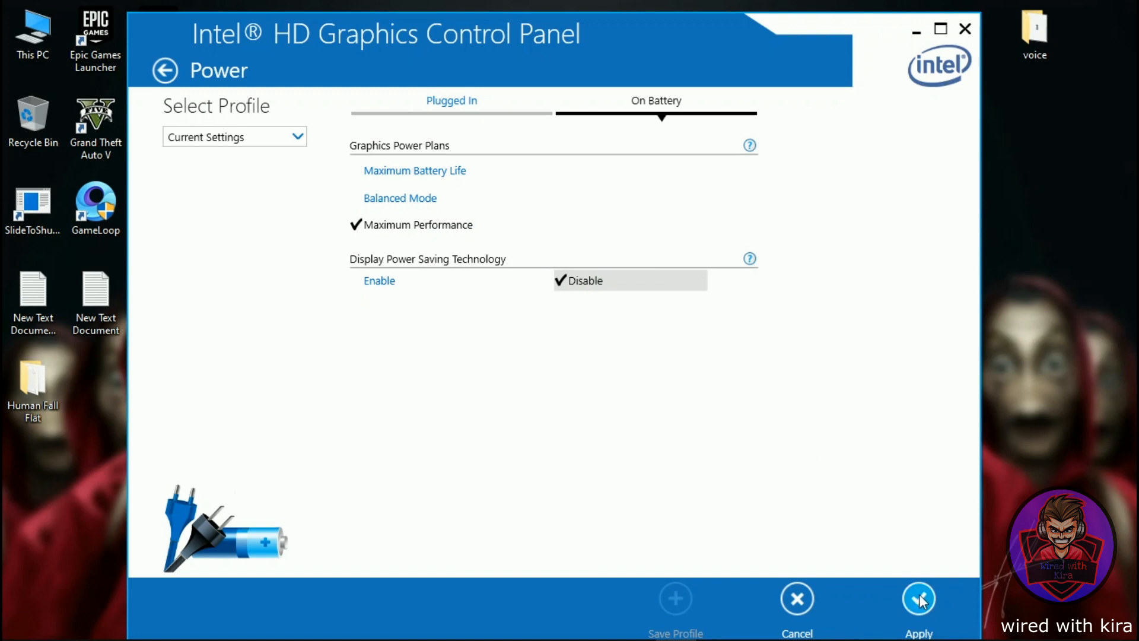
{"action": "left_click", "coordinate": [918, 598]}
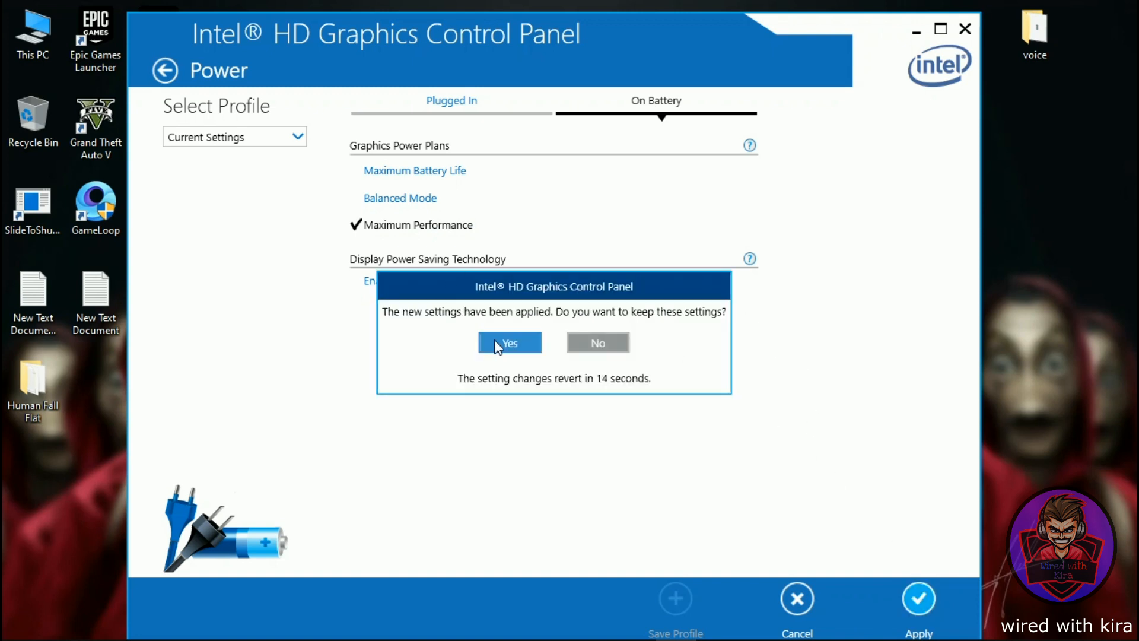
{"action": "left_click", "coordinate": [509, 342]}
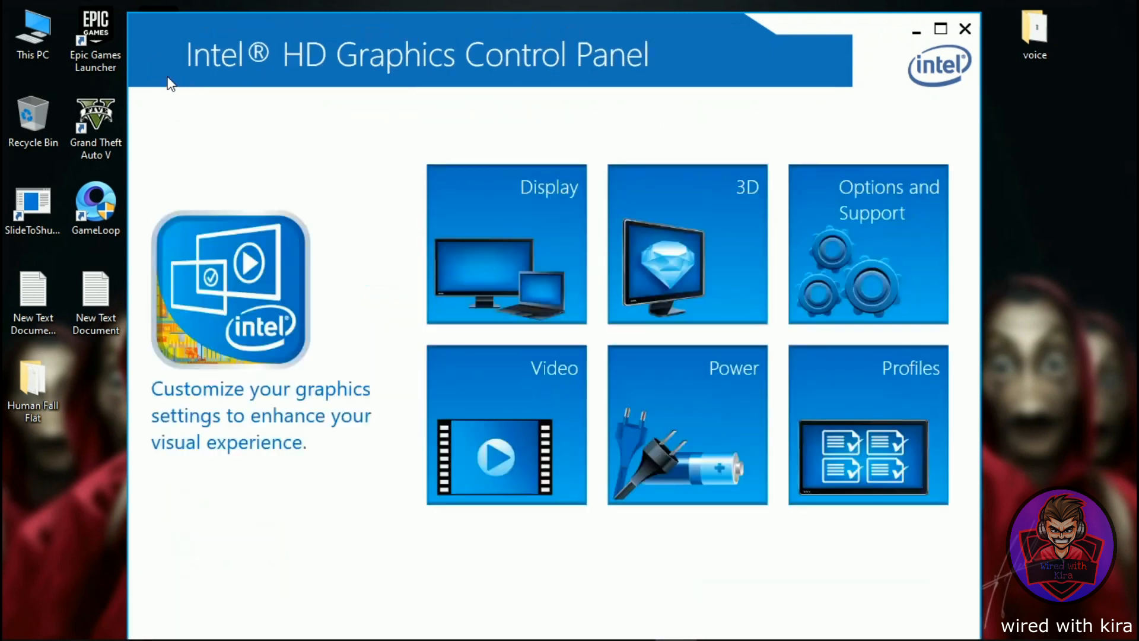
{"action": "left_click", "coordinate": [505, 425]}
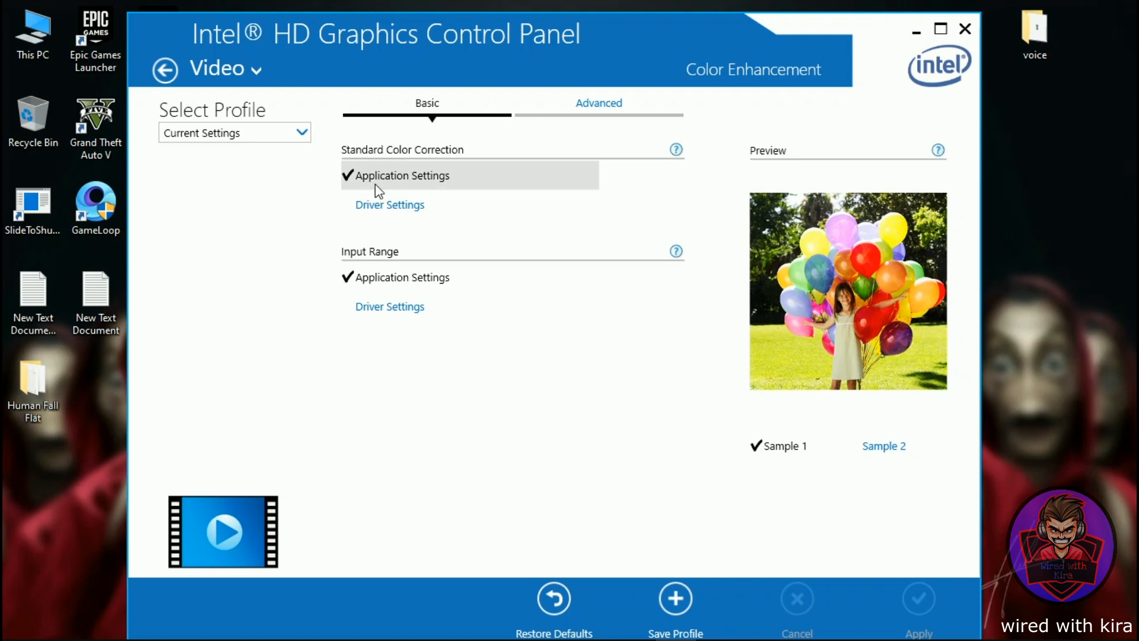
{"action": "mouse_move", "coordinate": [371, 260]}
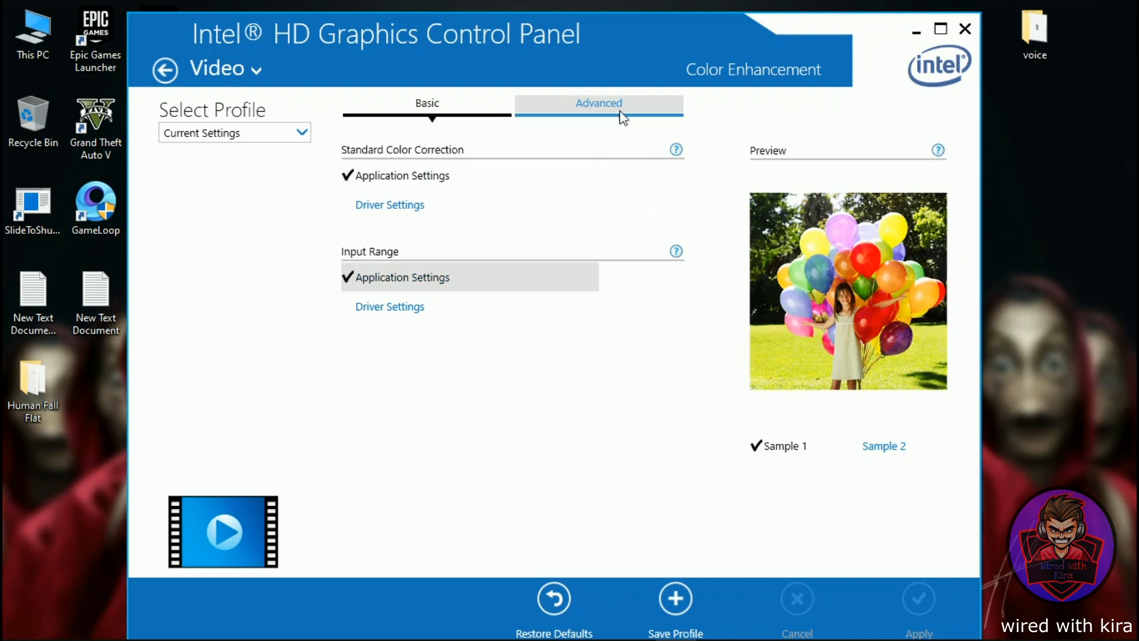
Disable Total Color Correction under Advanced color enhancement and apply it.
{"action": "left_click", "coordinate": [597, 102]}
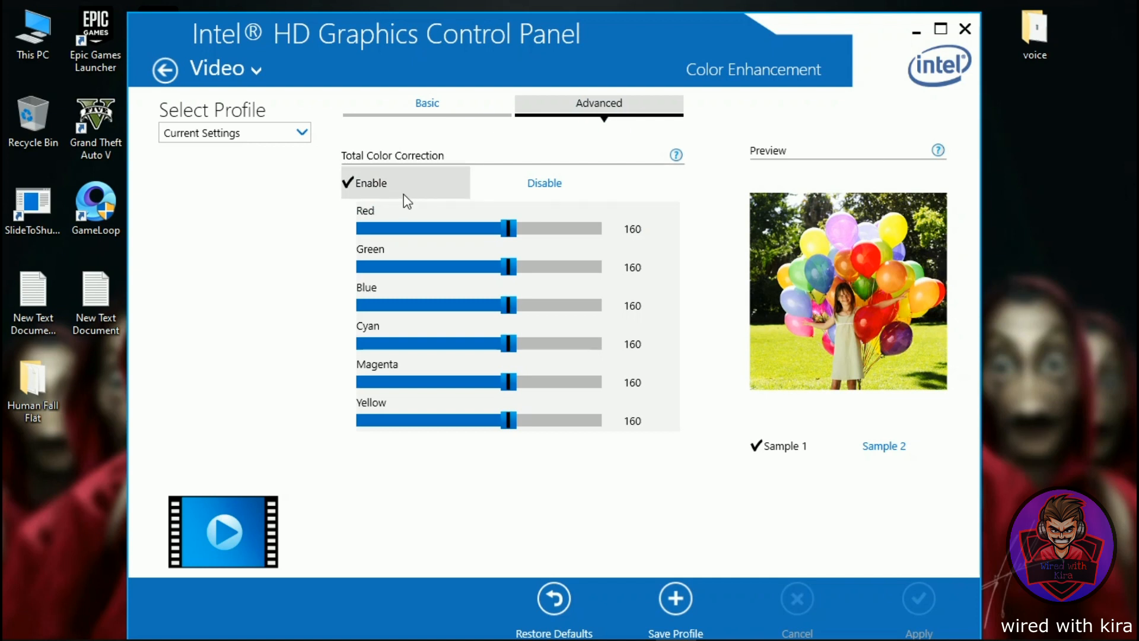
{"action": "left_click", "coordinate": [544, 183]}
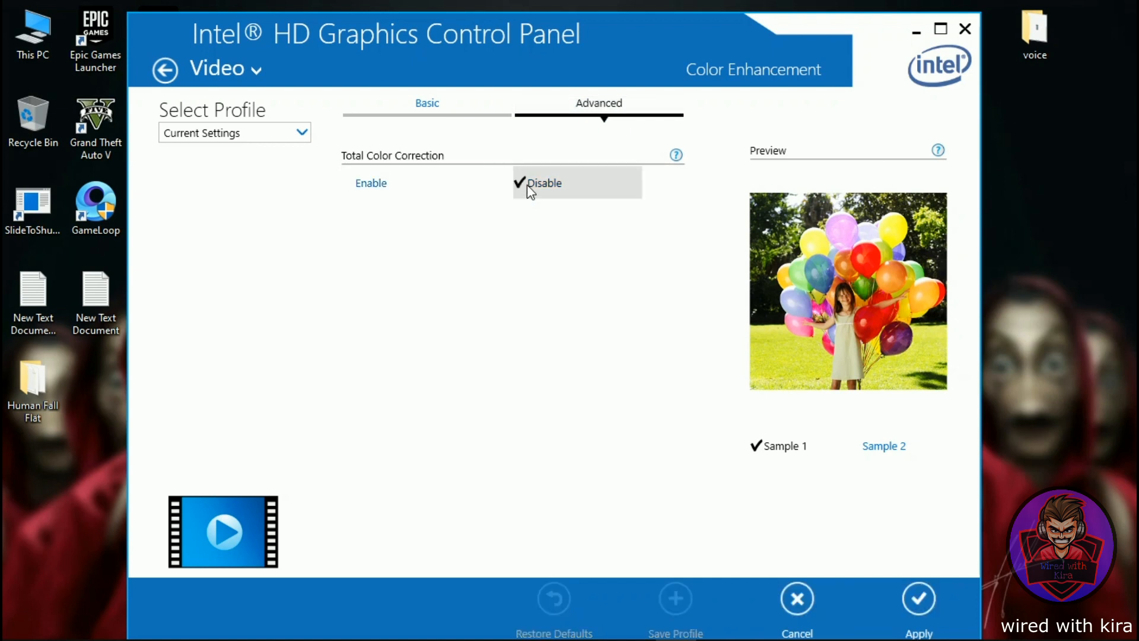
{"action": "left_click", "coordinate": [918, 598]}
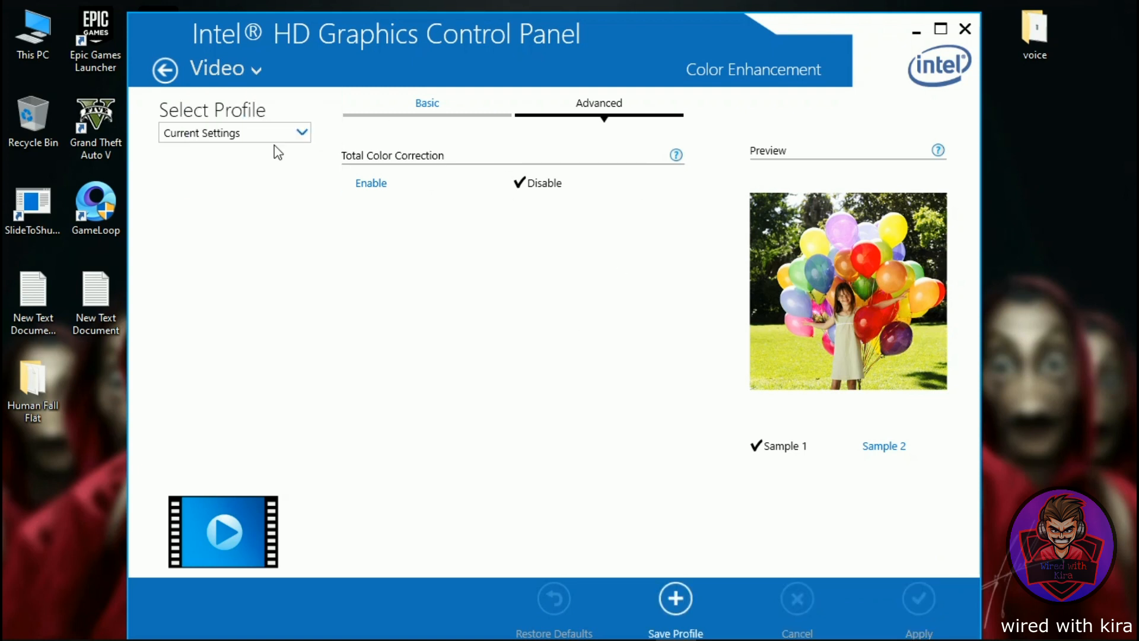
{"action": "left_click", "coordinate": [426, 102]}
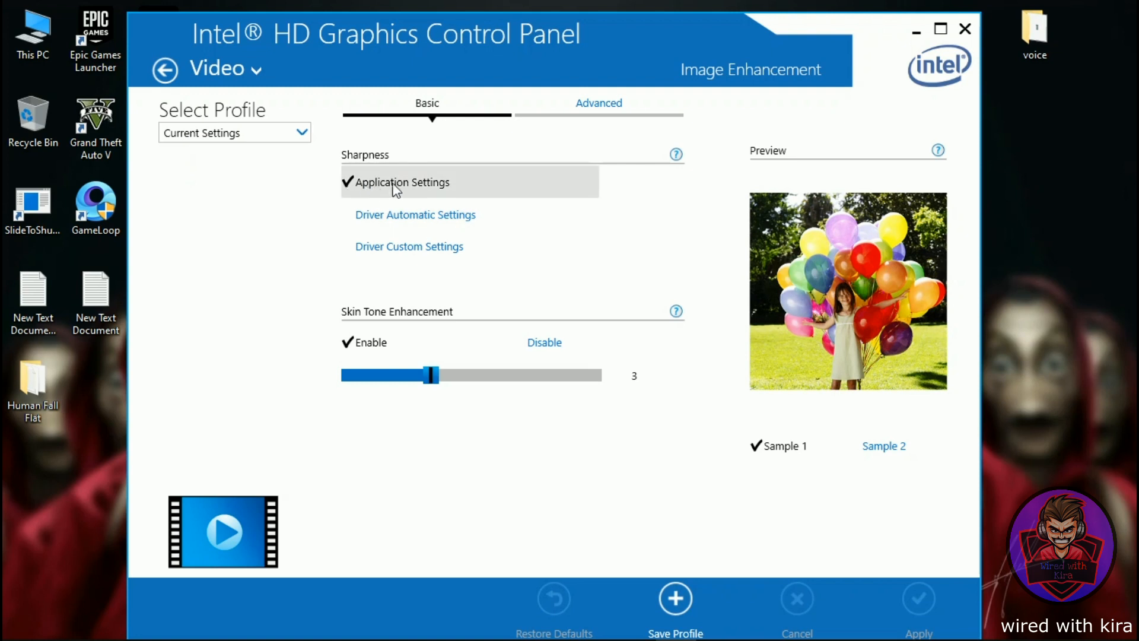
{"action": "mouse_move", "coordinate": [411, 188]}
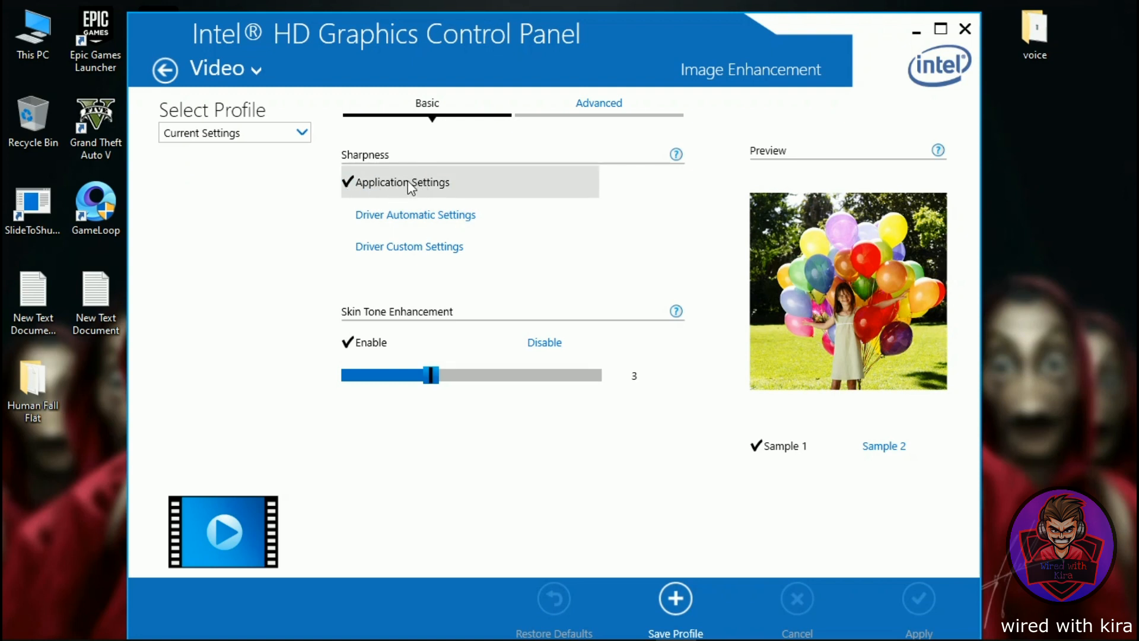
{"action": "mouse_move", "coordinate": [629, 397]}
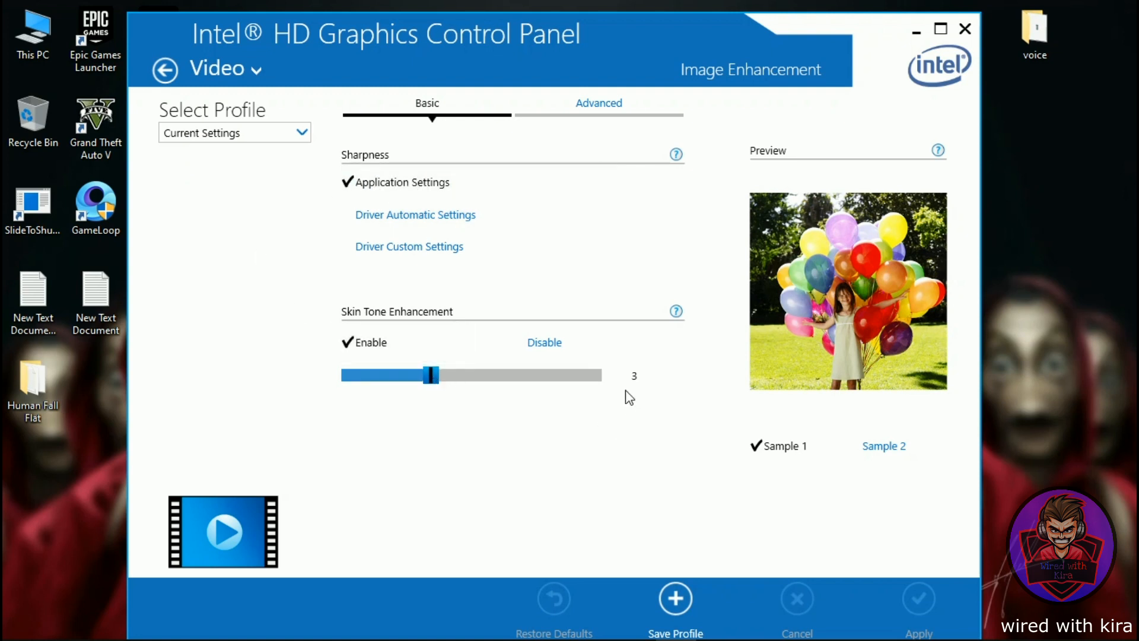
Show the advanced image enhancement options and the Video pages menu.
{"action": "left_click", "coordinate": [598, 102]}
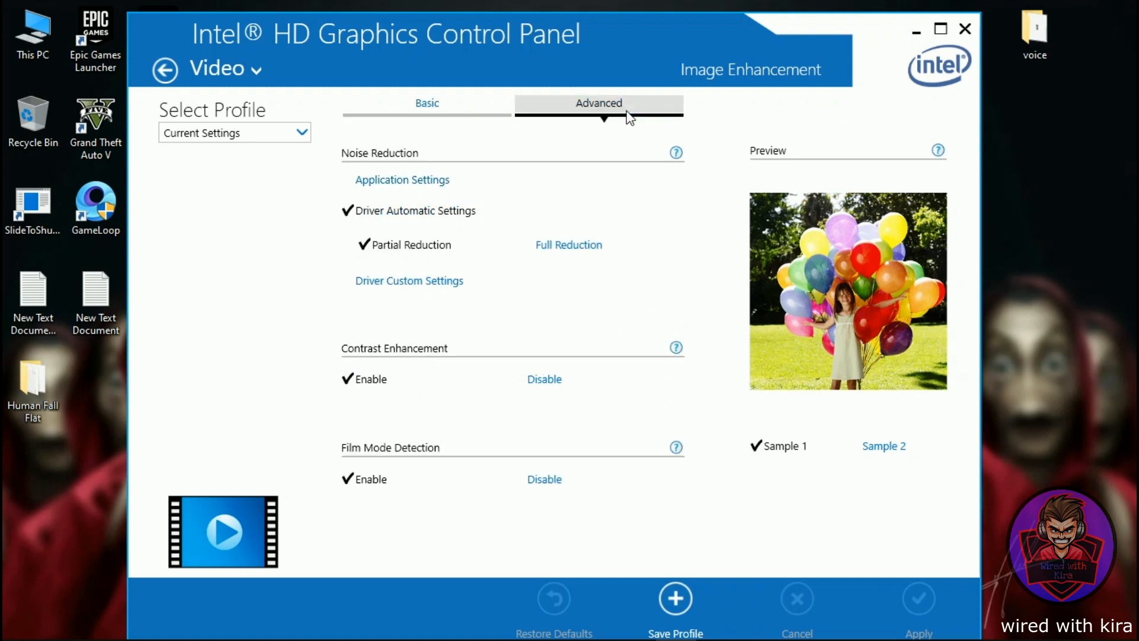
{"action": "left_click", "coordinate": [226, 69]}
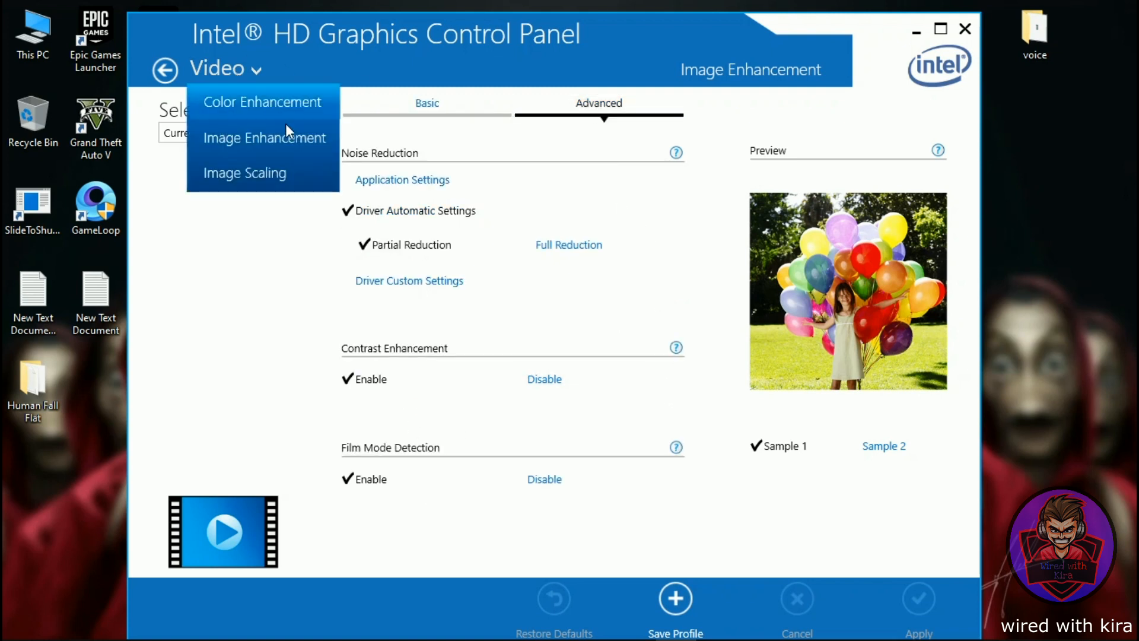
Disable Image Scaling, apply and keep it, and return to the home screen.
{"action": "left_click", "coordinate": [244, 173]}
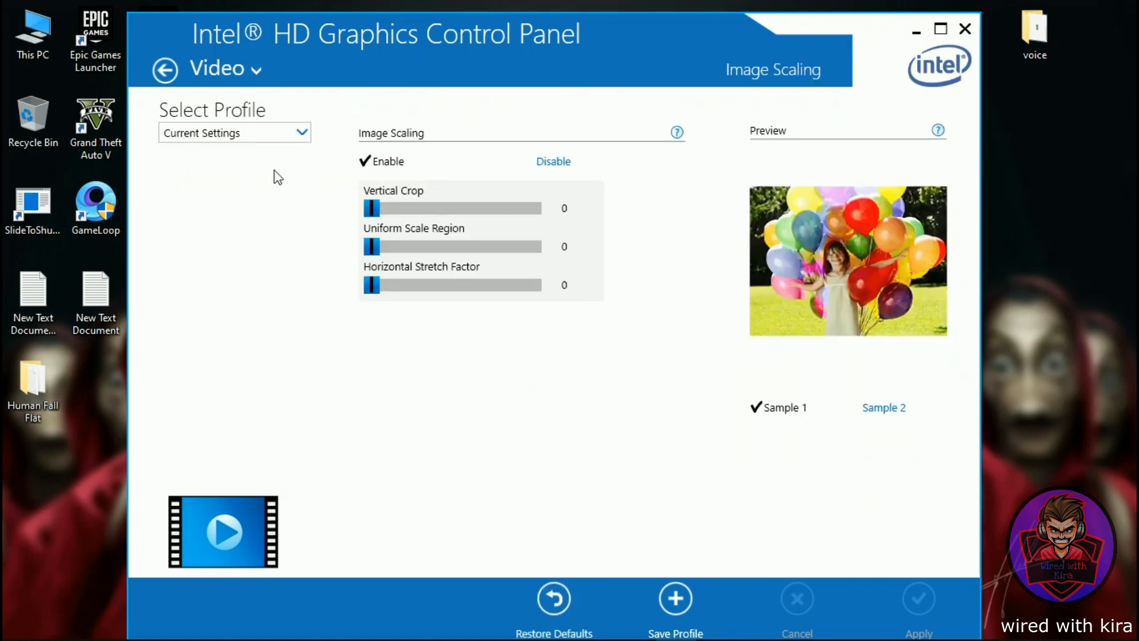
{"action": "left_click", "coordinate": [553, 161]}
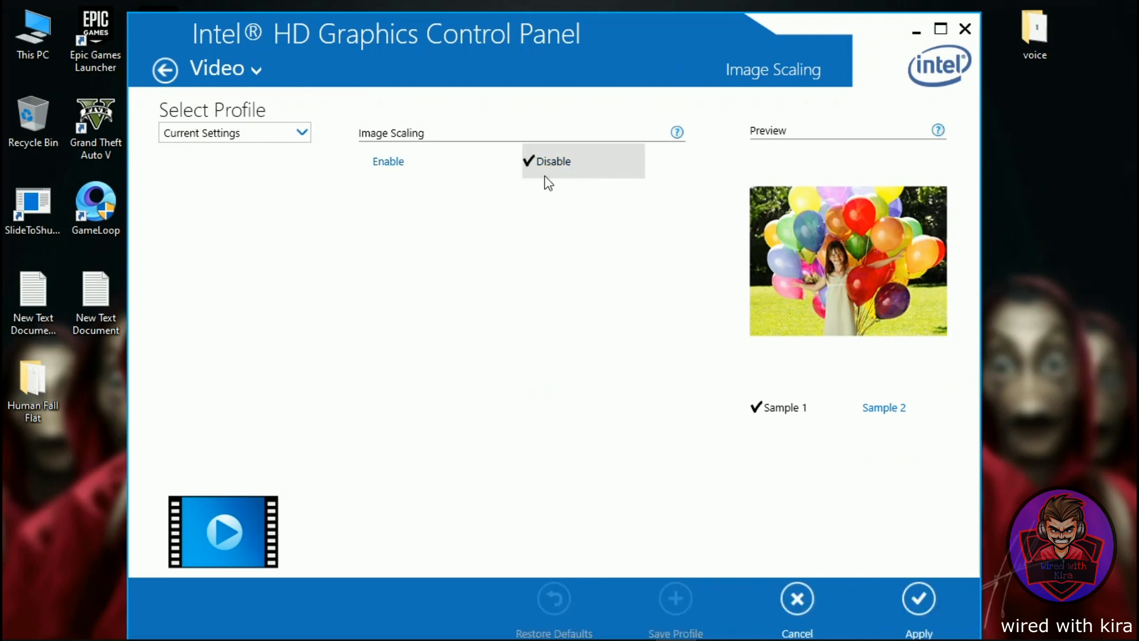
{"action": "mouse_move", "coordinate": [675, 291]}
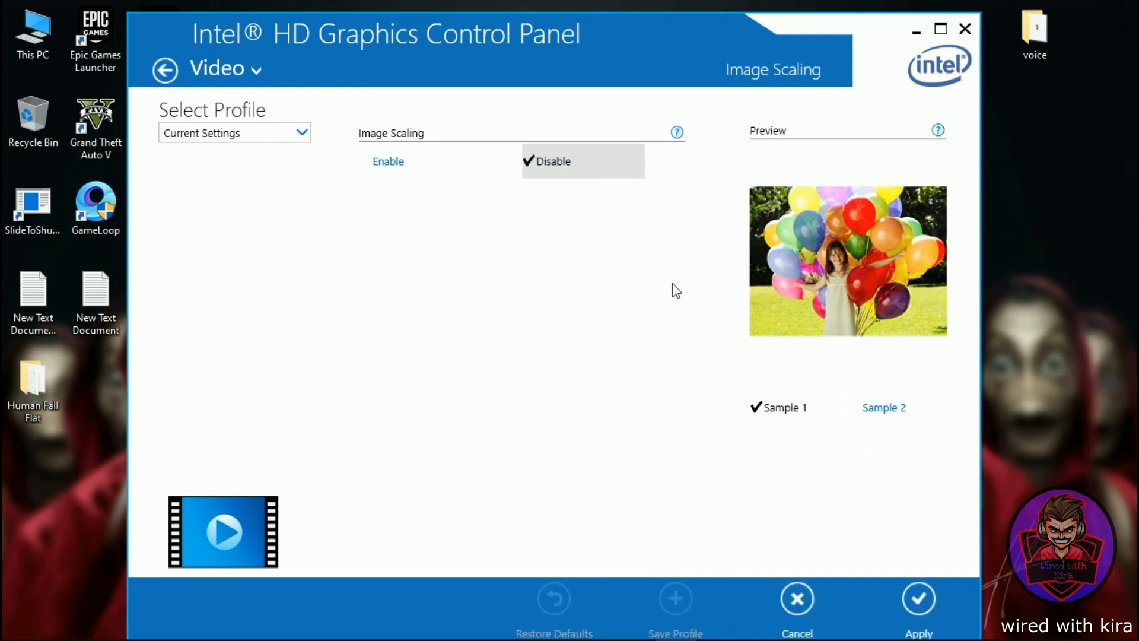
{"action": "left_click", "coordinate": [918, 598]}
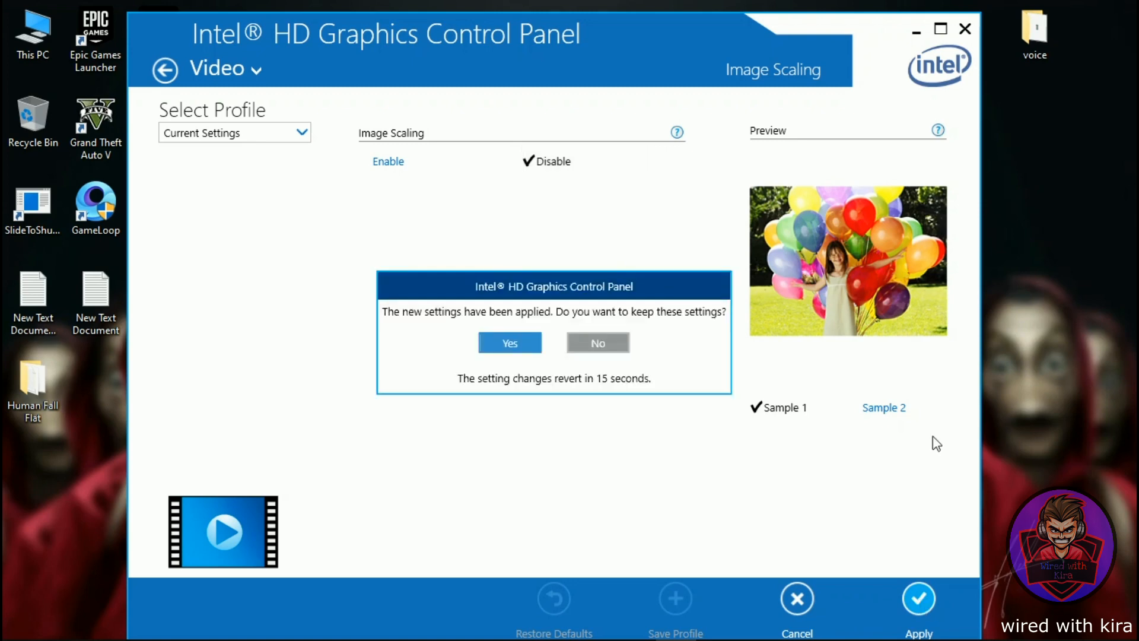
{"action": "left_click", "coordinate": [509, 341]}
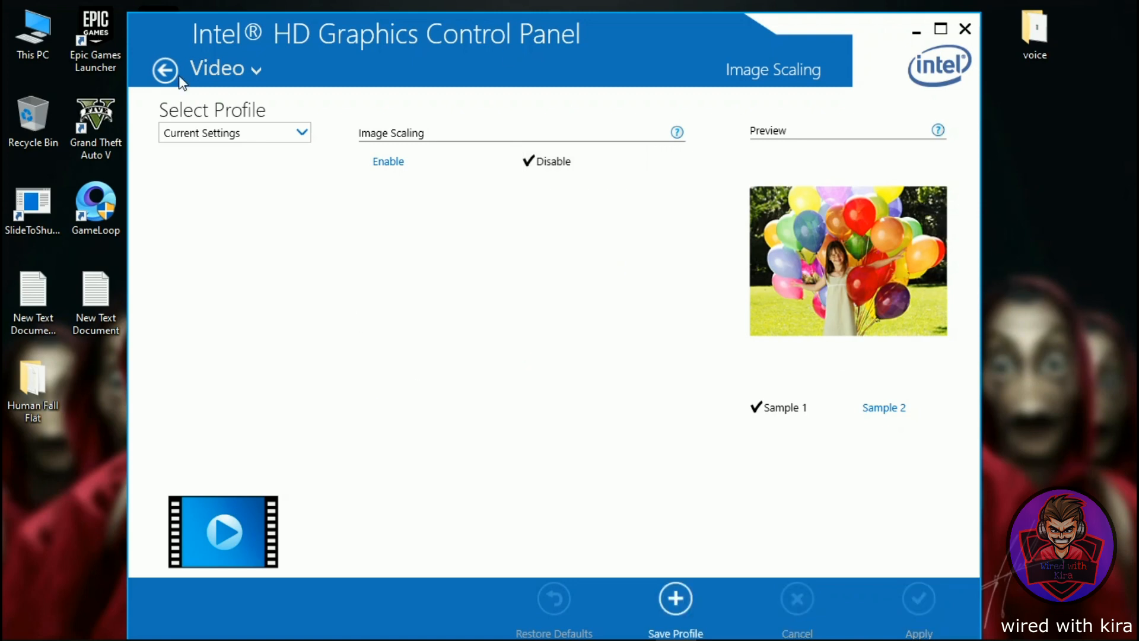
{"action": "left_click", "coordinate": [165, 69]}
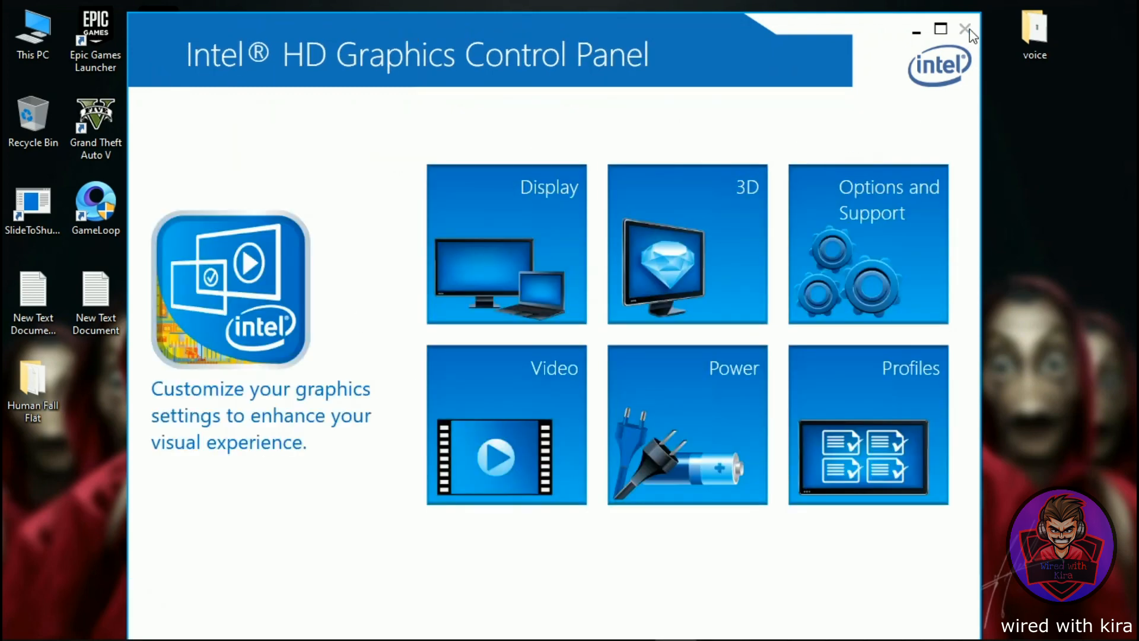
Close the Intel panel and reach Device Manager via This PC Properties.
{"action": "left_click", "coordinate": [966, 31]}
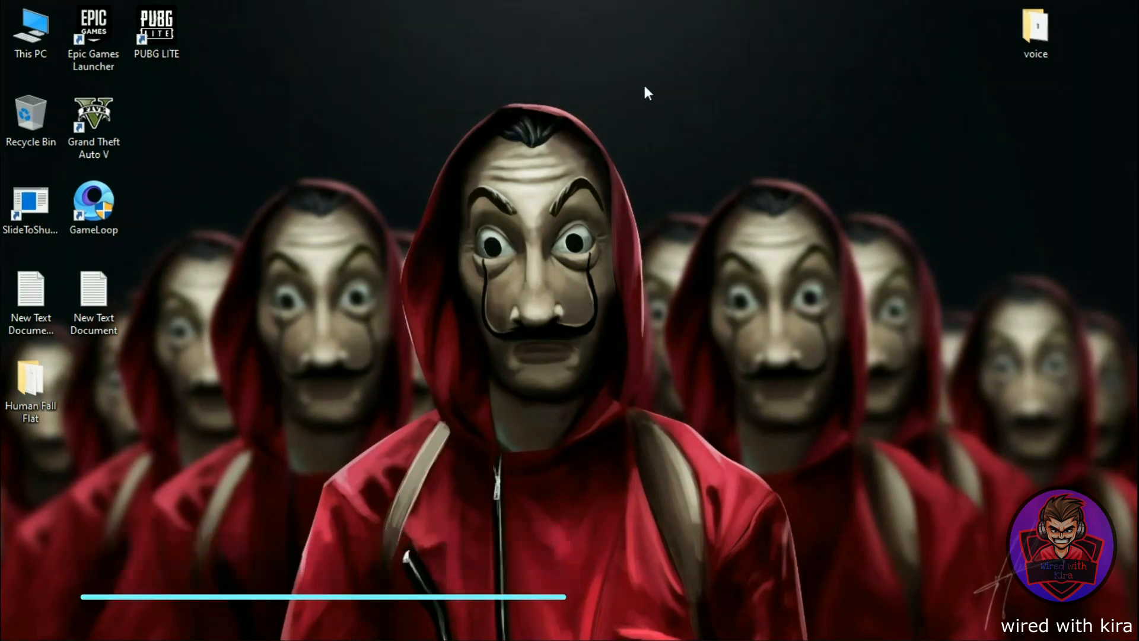
{"action": "right_click", "coordinate": [31, 33]}
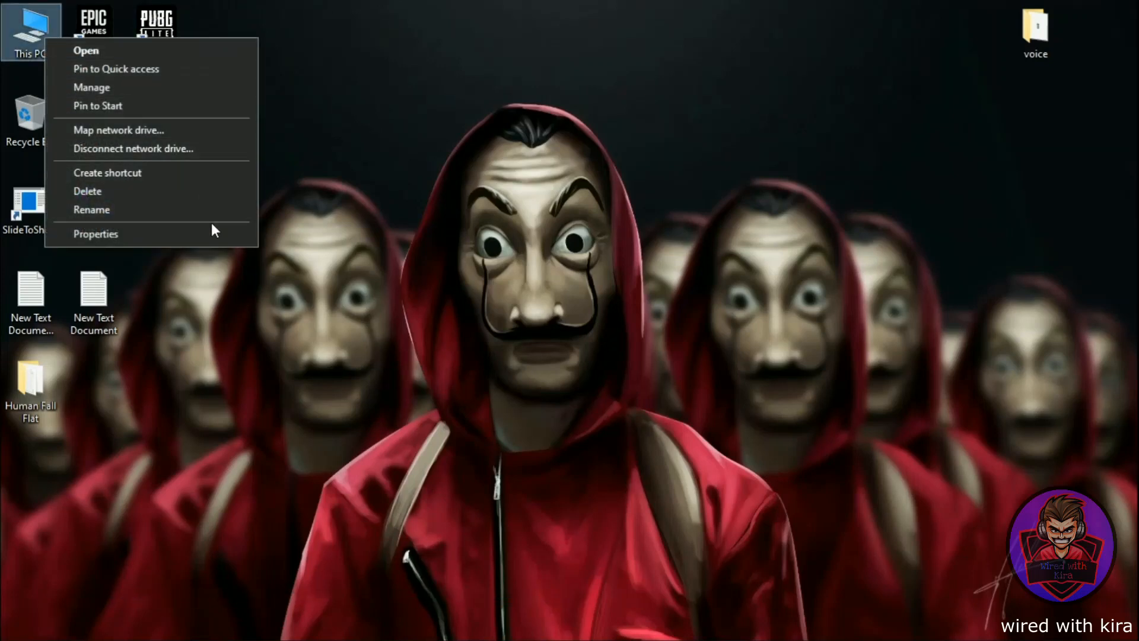
{"action": "left_click", "coordinate": [221, 241]}
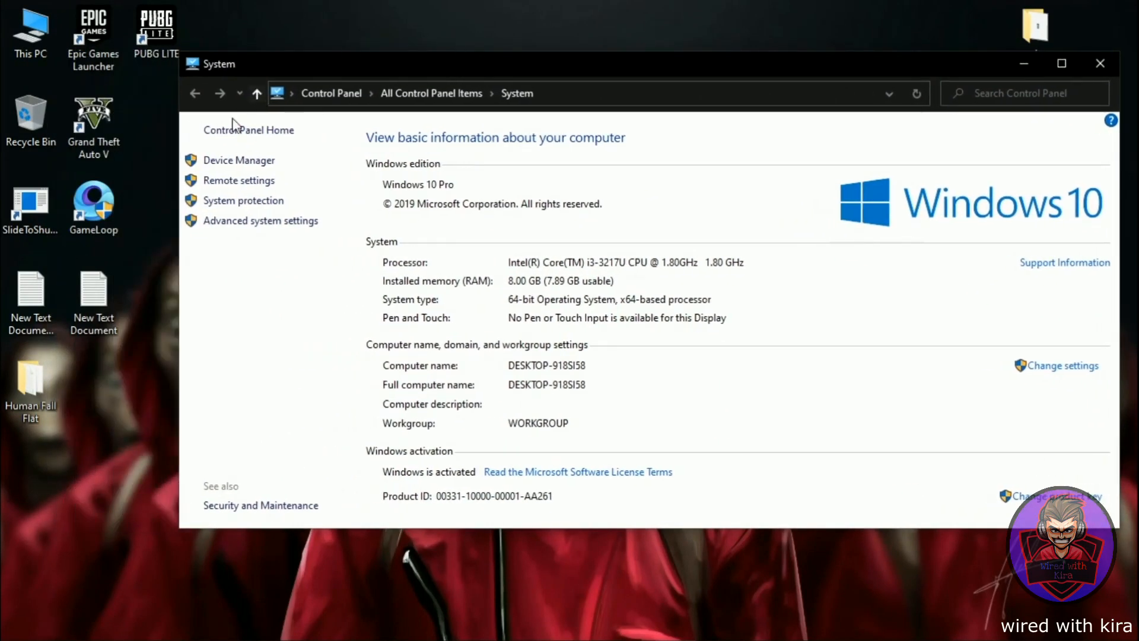
{"action": "left_click", "coordinate": [238, 160]}
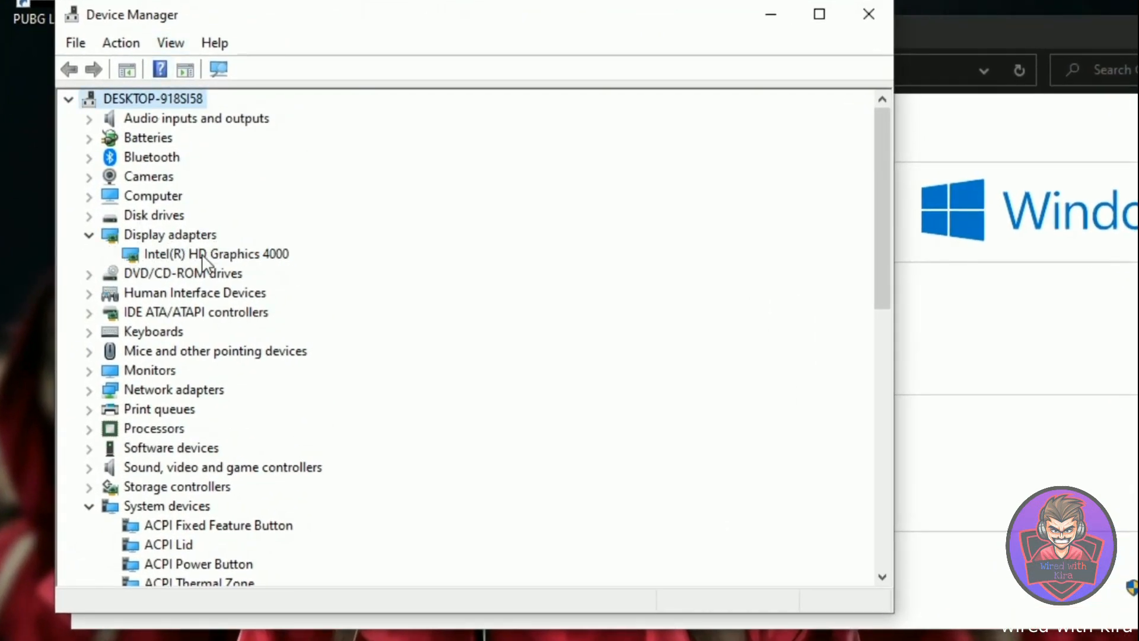
Search automatically for an Intel HD Graphics 4000 driver update; best driver already installed.
{"action": "right_click", "coordinate": [216, 254]}
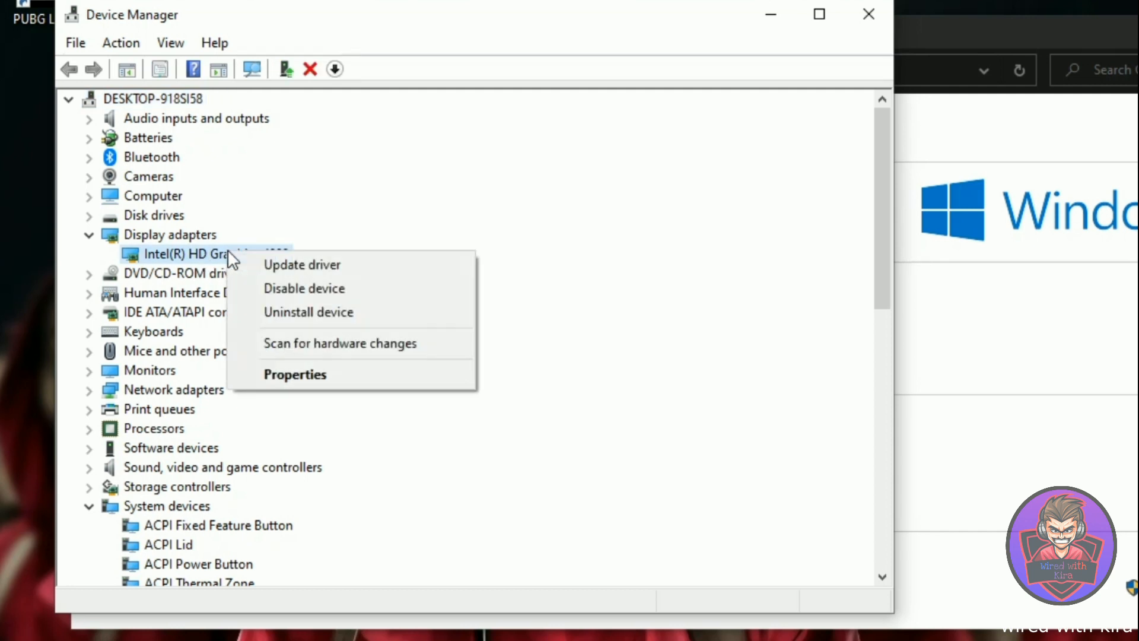
{"action": "left_click", "coordinate": [301, 263]}
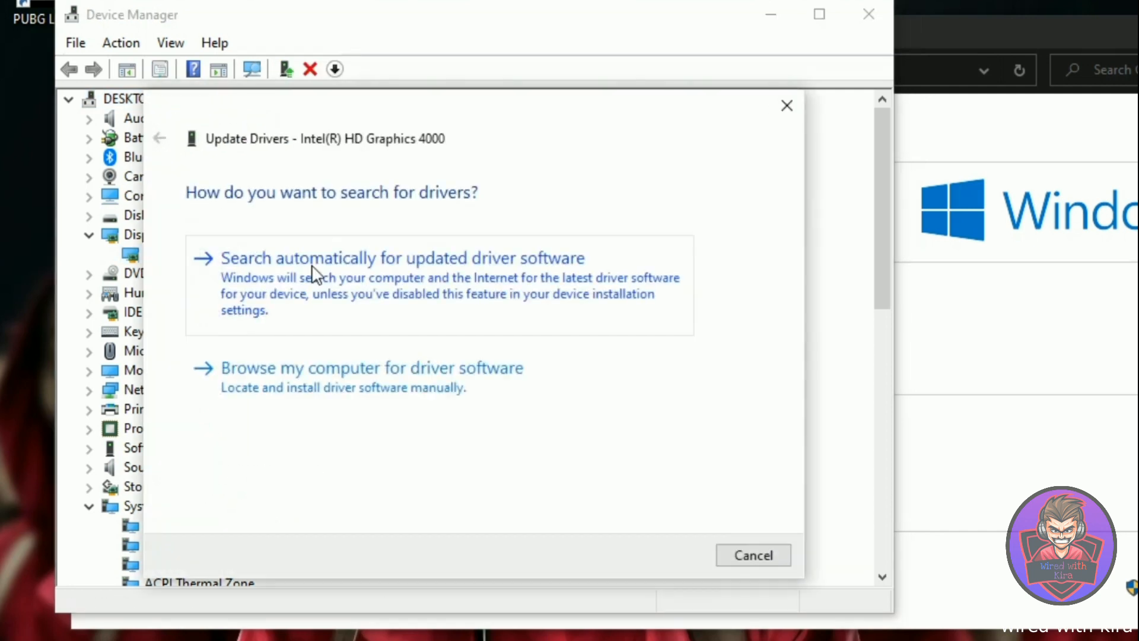
{"action": "left_click", "coordinate": [402, 258]}
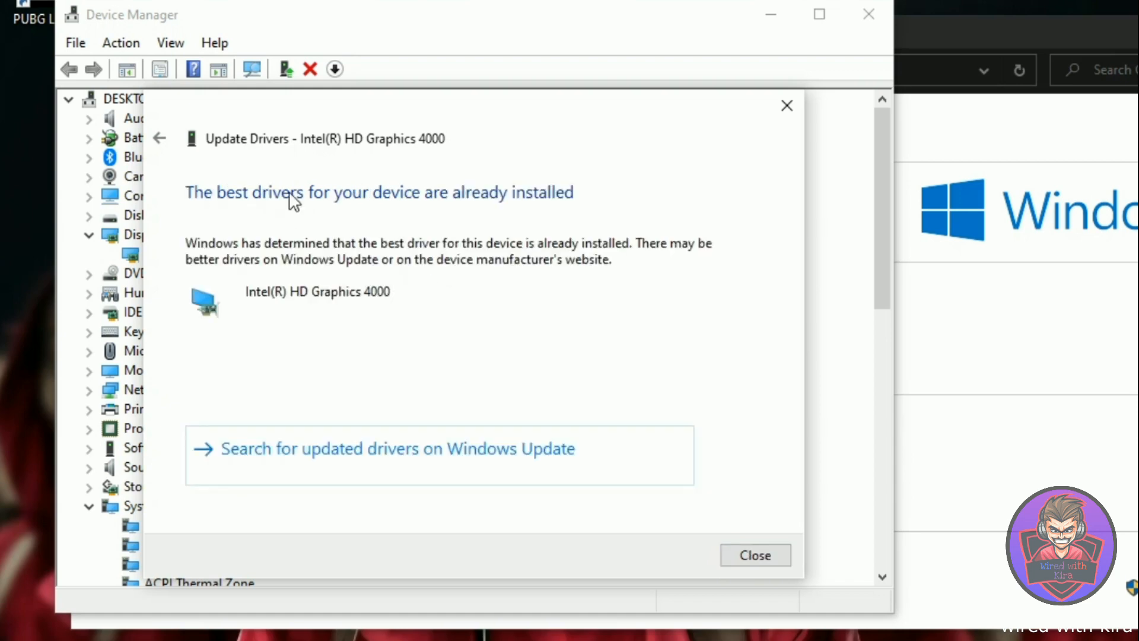
{"action": "left_click", "coordinate": [755, 555]}
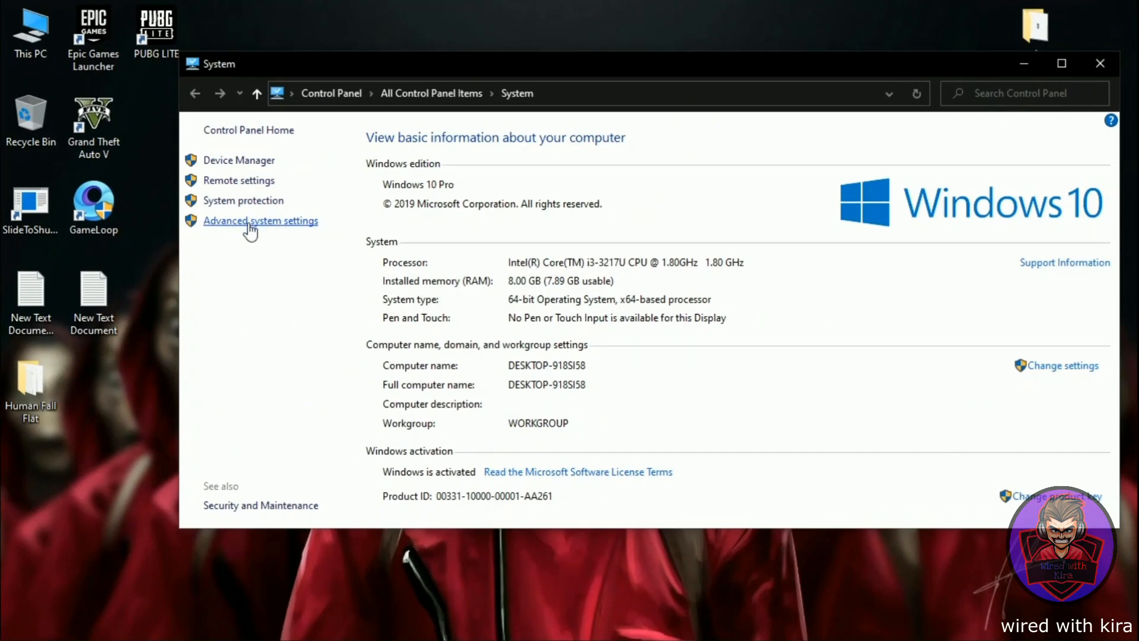
Reach Performance Options and set visual effects for best performance.
{"action": "left_click", "coordinate": [260, 220]}
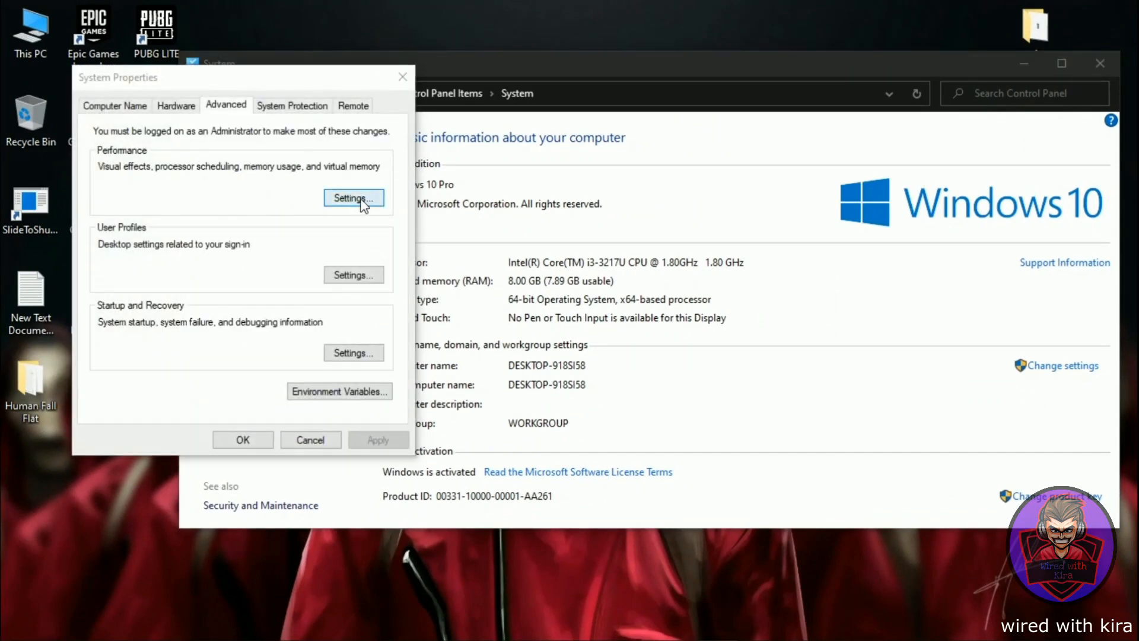
{"action": "left_click", "coordinate": [354, 198]}
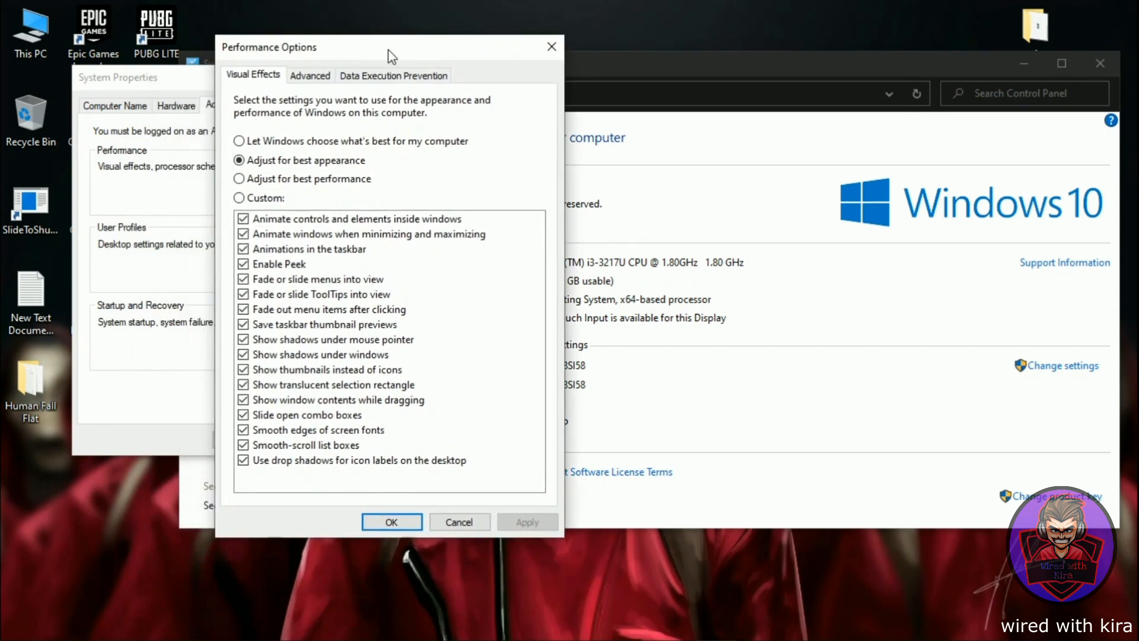
{"action": "left_click", "coordinate": [238, 179]}
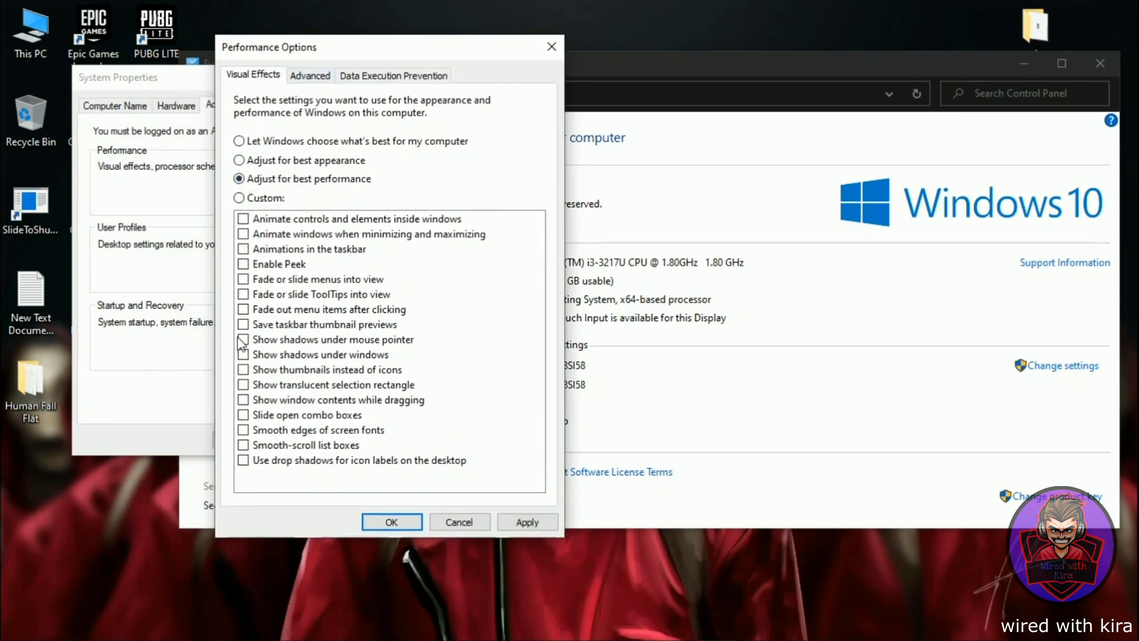
Keep only thumbnails and smooth screen font edges checked and apply with OK.
{"action": "left_click", "coordinate": [243, 369]}
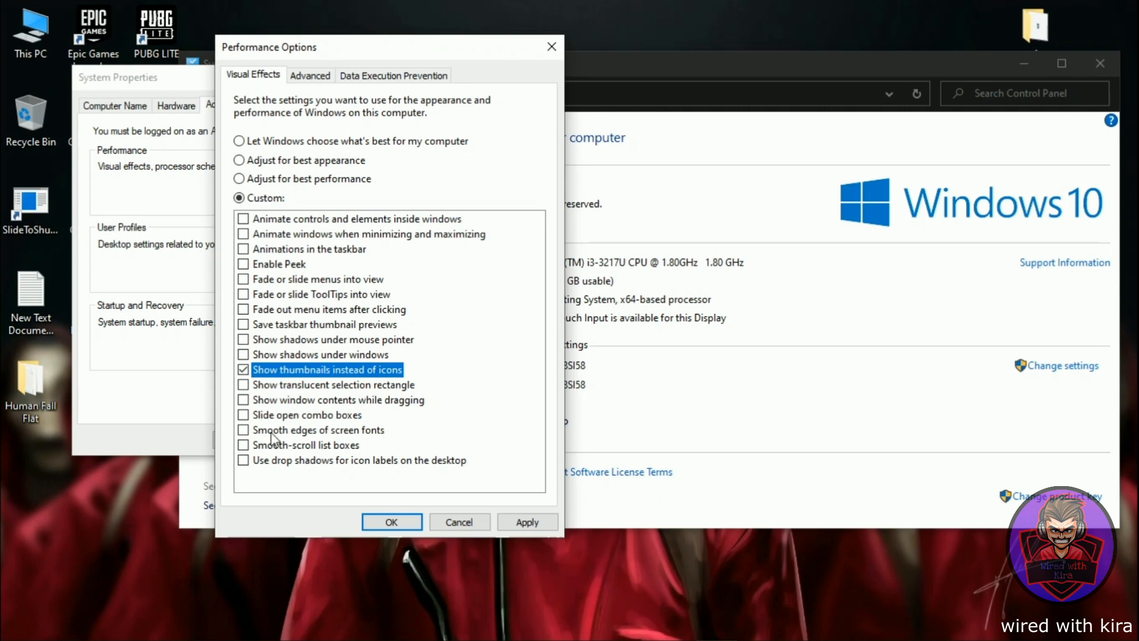
{"action": "left_click", "coordinate": [243, 429]}
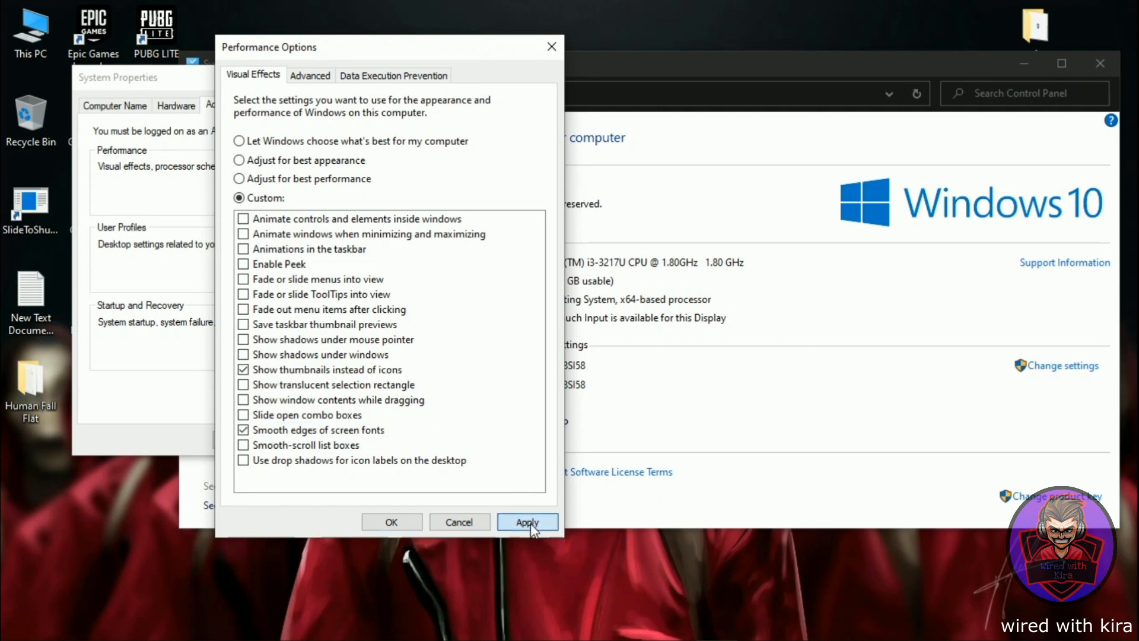
{"action": "left_click", "coordinate": [527, 522]}
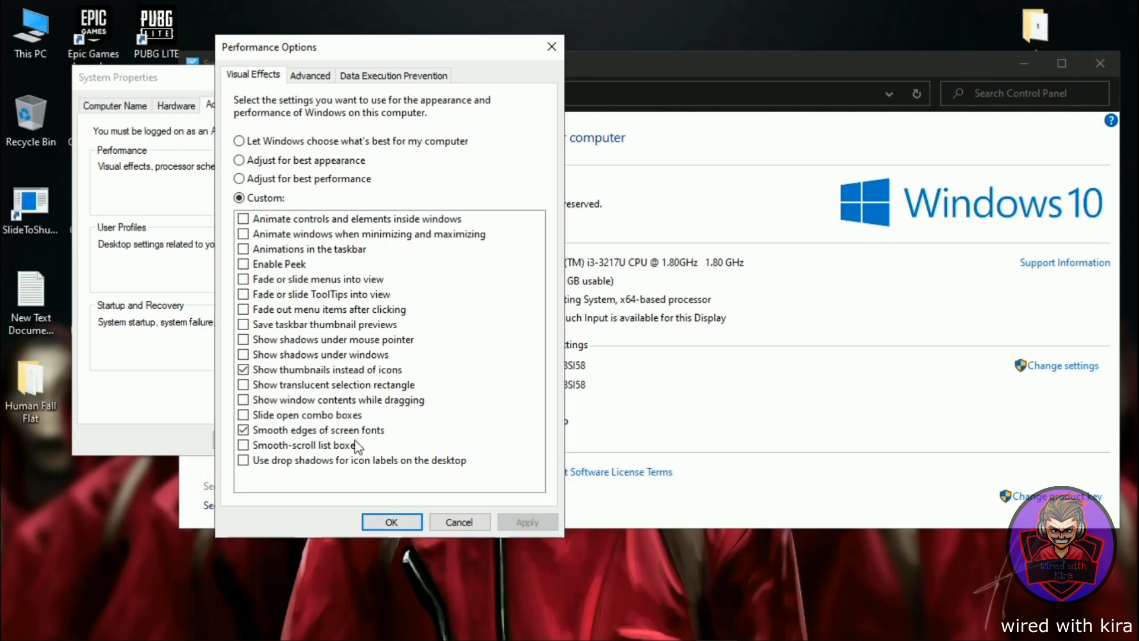
{"action": "left_click", "coordinate": [390, 522]}
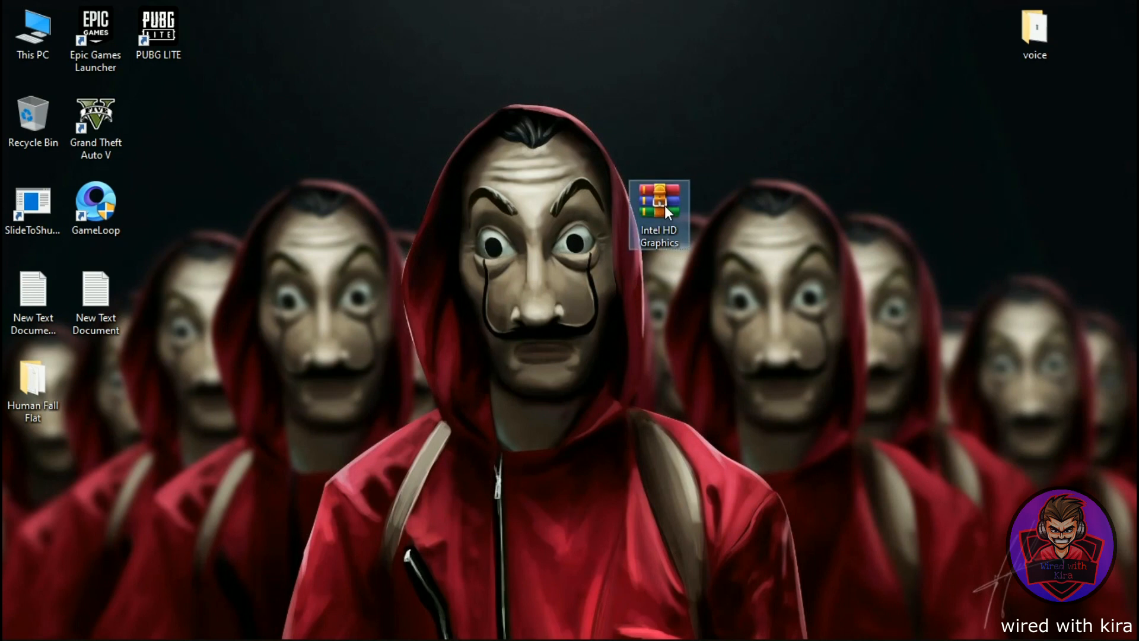
Extract the Intel HD Graphics archive, view its power plan note, and search cmd in Start.
{"action": "right_click", "coordinate": [659, 212]}
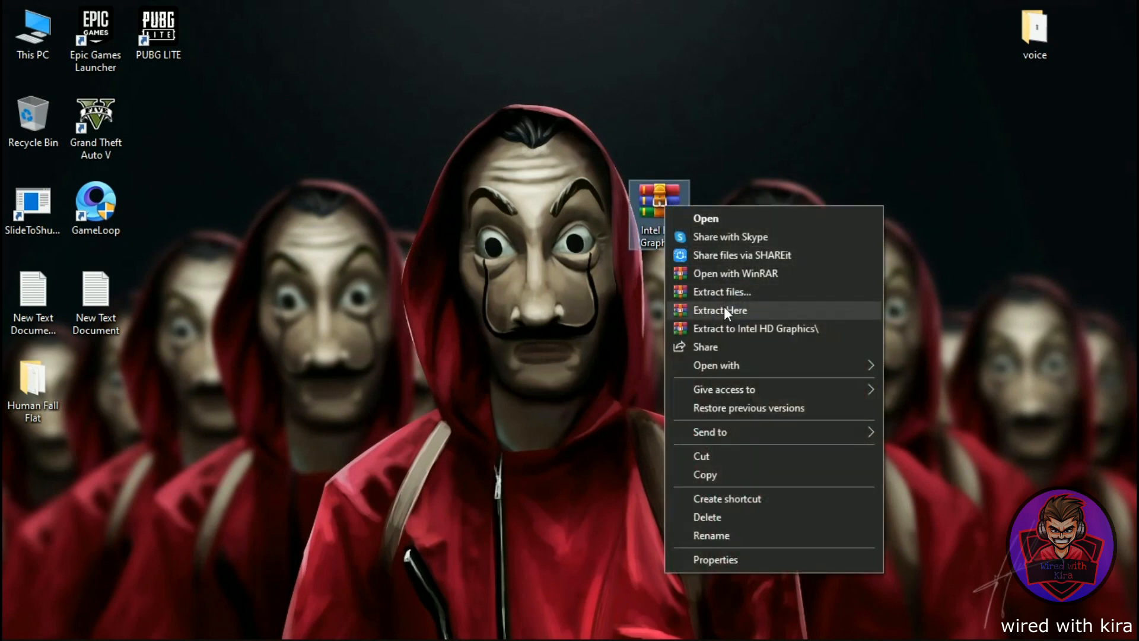
{"action": "left_click", "coordinate": [720, 309]}
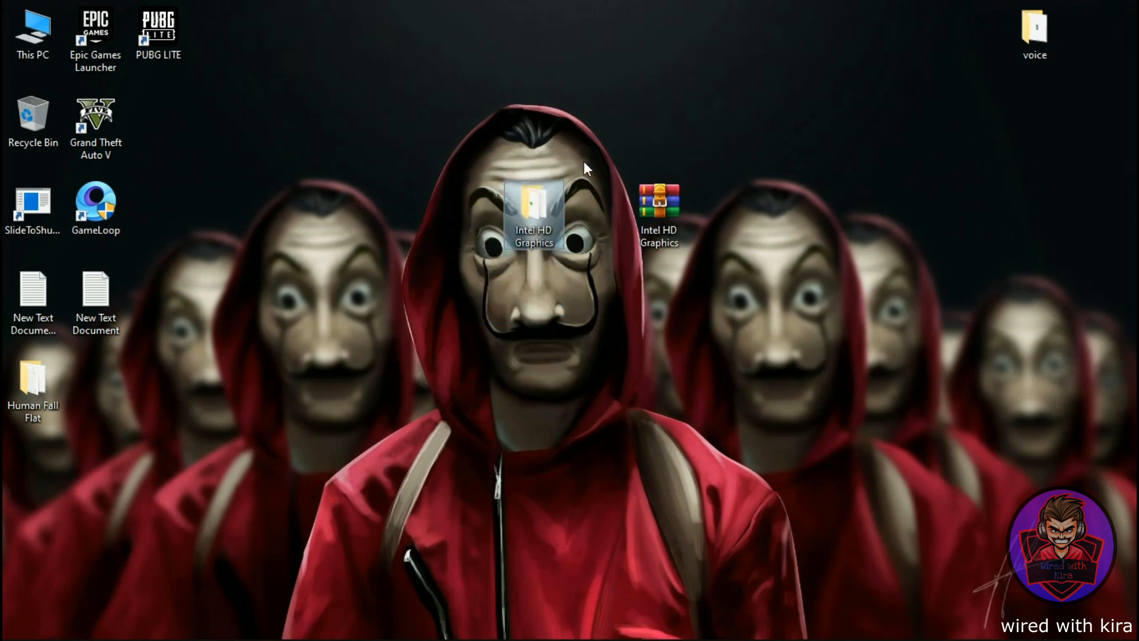
{"action": "double_click", "coordinate": [533, 215]}
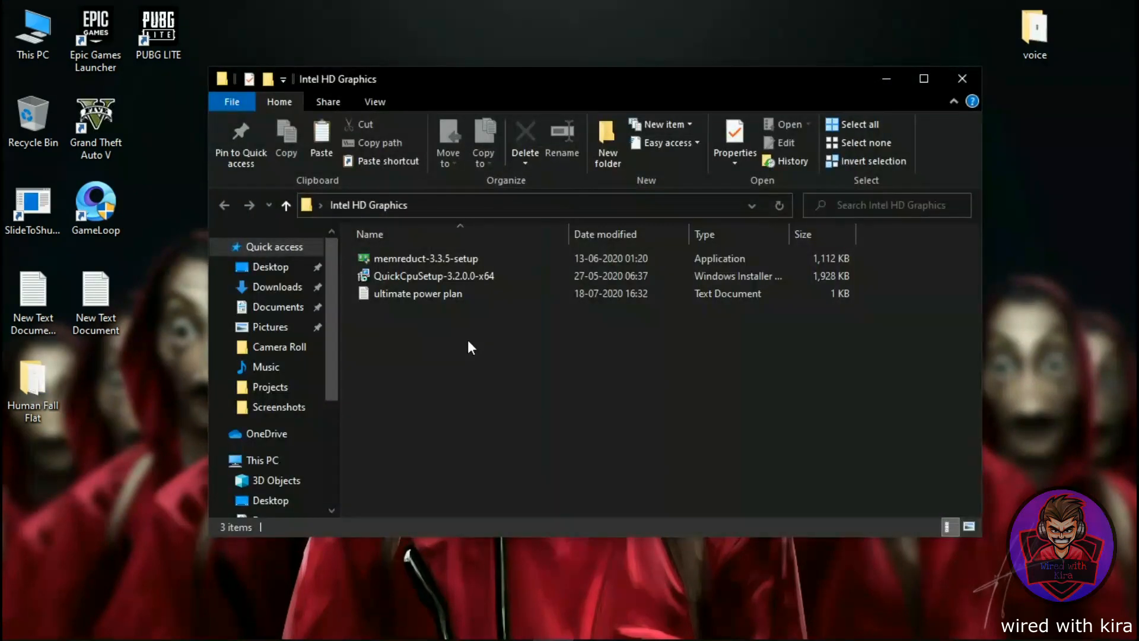
{"action": "double_click", "coordinate": [417, 293]}
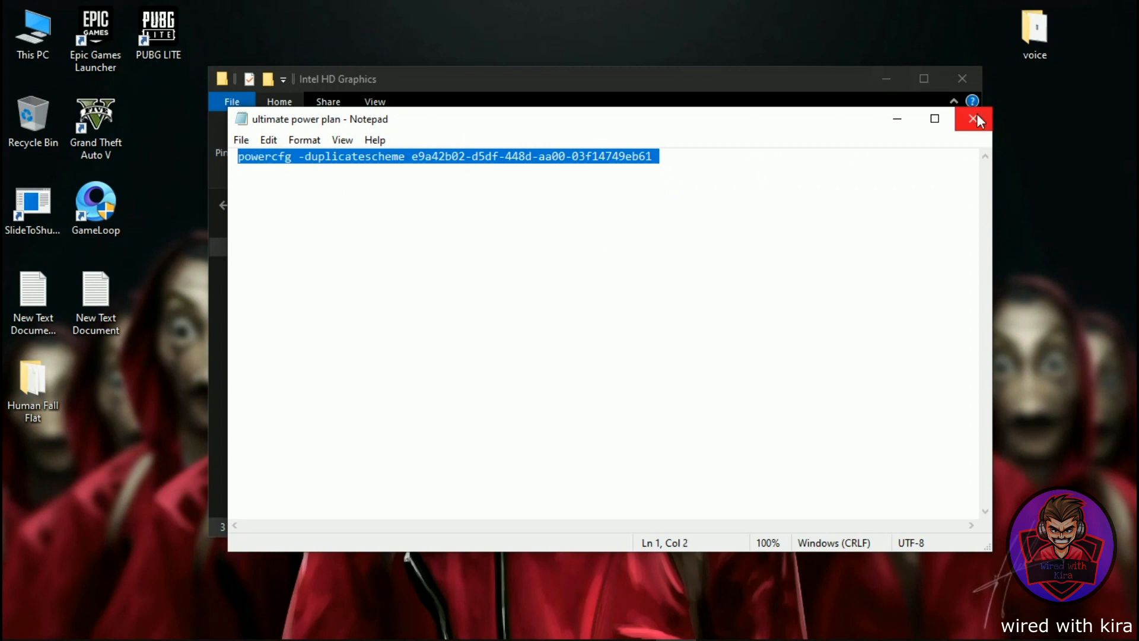
{"action": "type", "text": "cmd"}
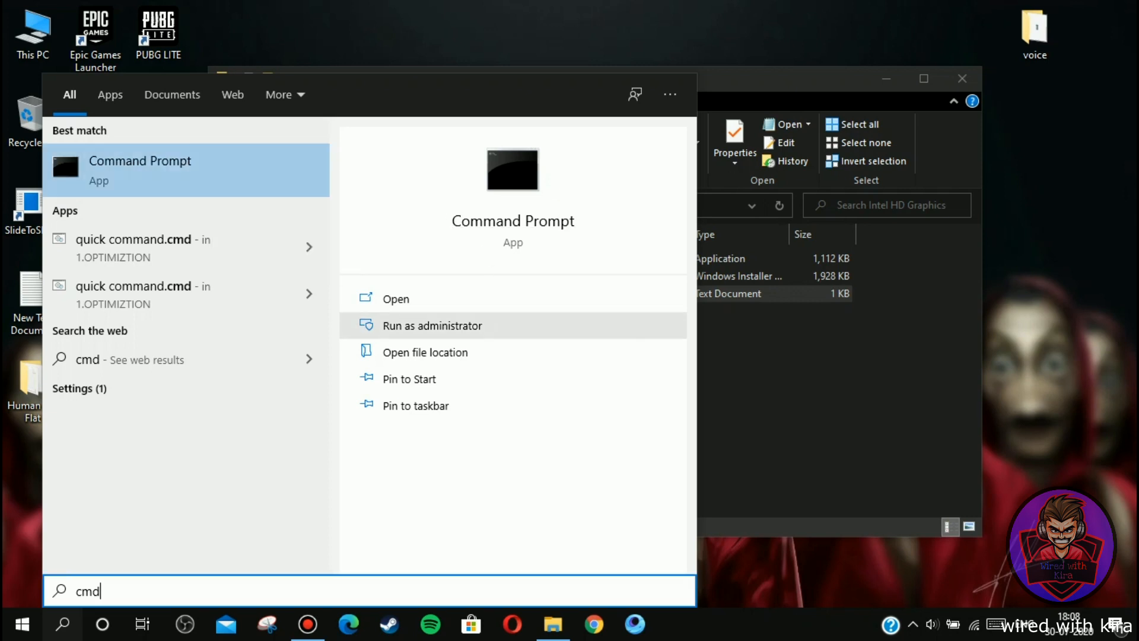
From an admin Command Prompt, make Ultimate Performance the active plan under the additional power plans.
{"action": "left_click", "coordinate": [432, 325]}
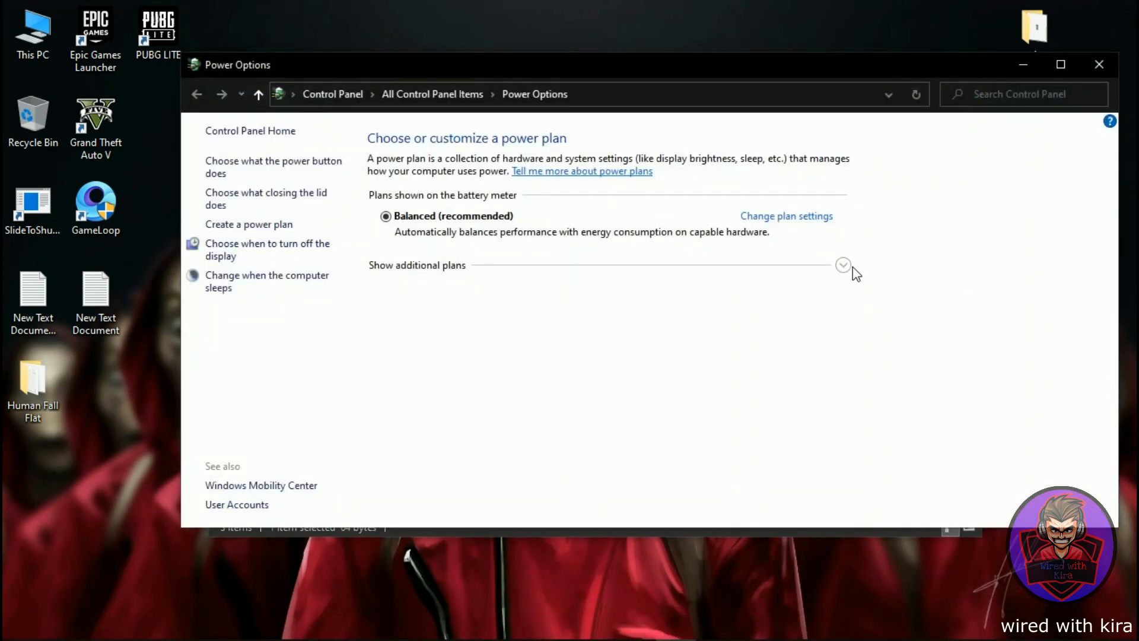
{"action": "left_click", "coordinate": [842, 264]}
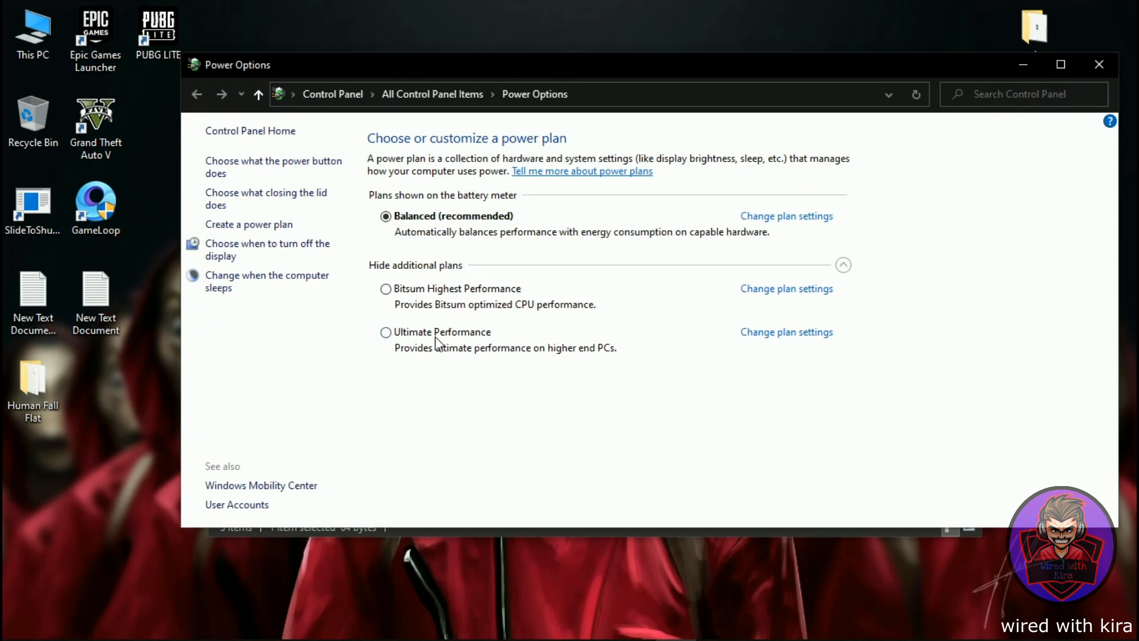
{"action": "left_click", "coordinate": [386, 332]}
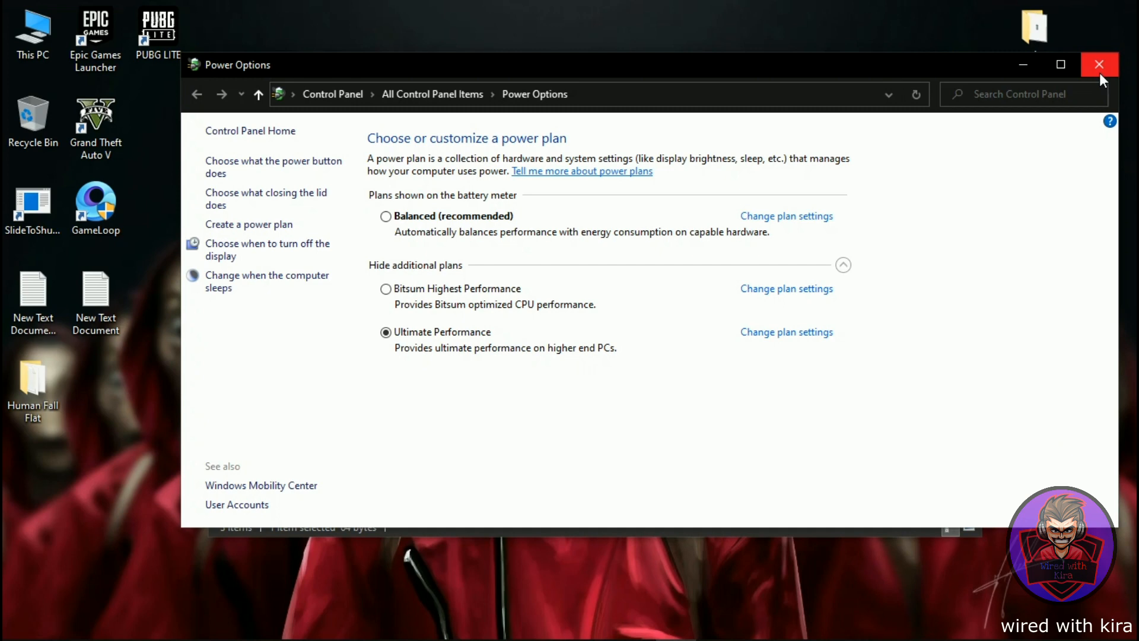
{"action": "left_click", "coordinate": [1099, 64]}
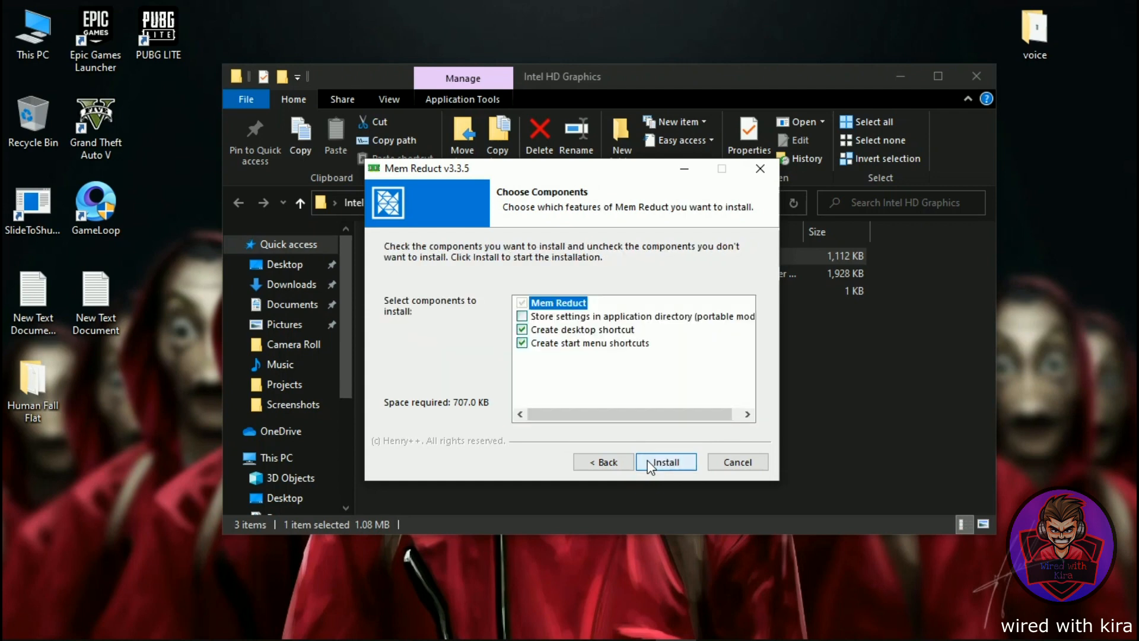
Install Mem Reduct and enable Load on system startup in its settings.
{"action": "left_click", "coordinate": [664, 462]}
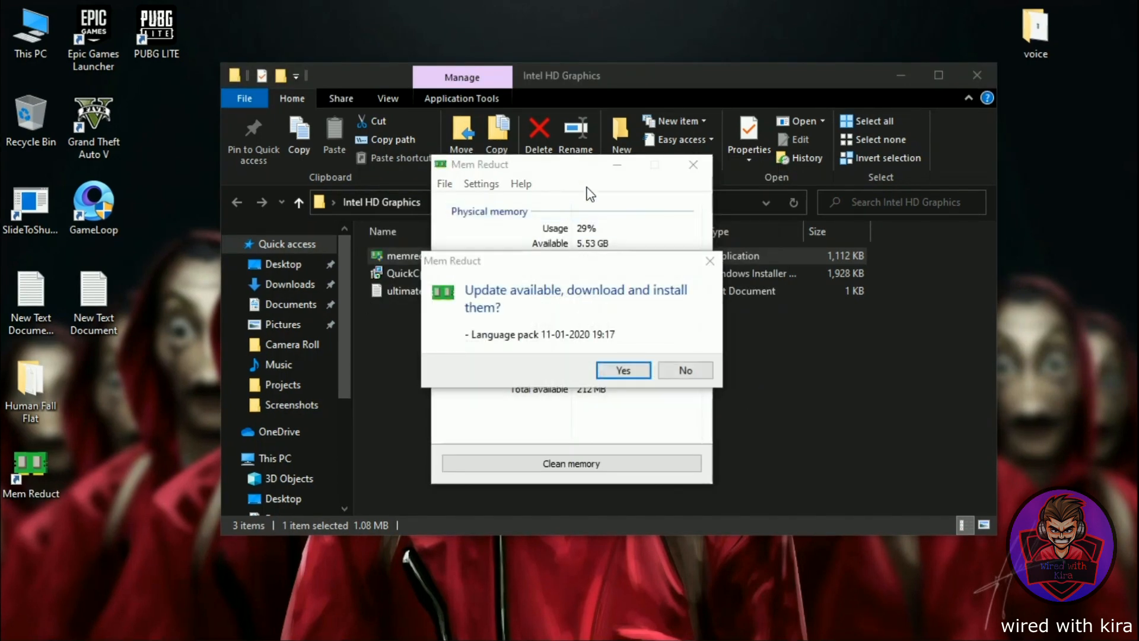
{"action": "left_click", "coordinate": [683, 370]}
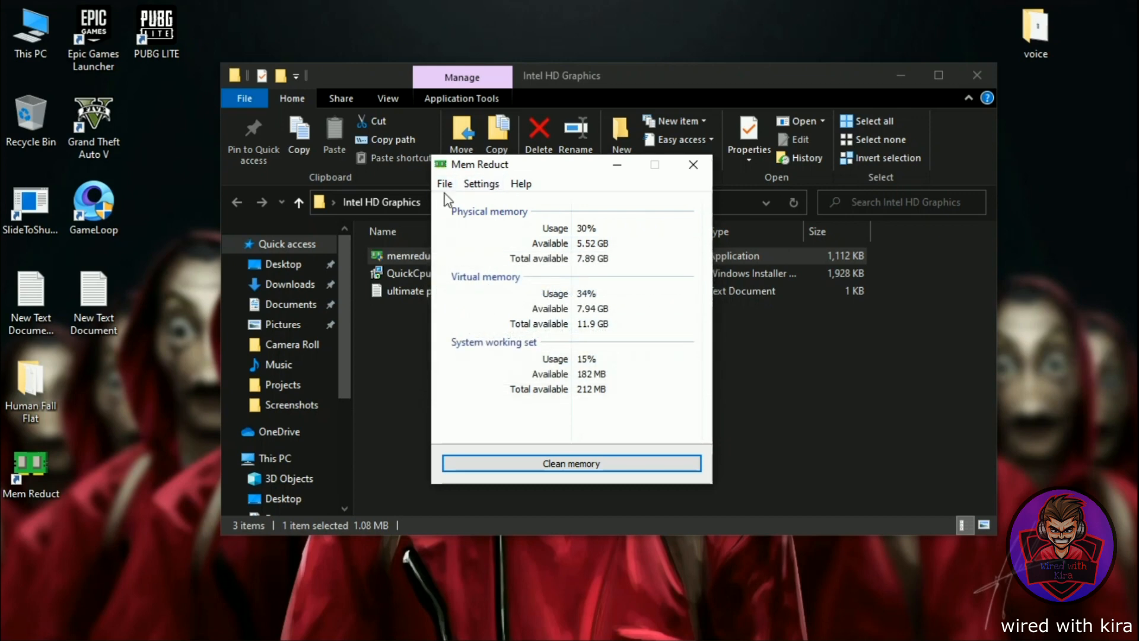
{"action": "left_click", "coordinate": [481, 182]}
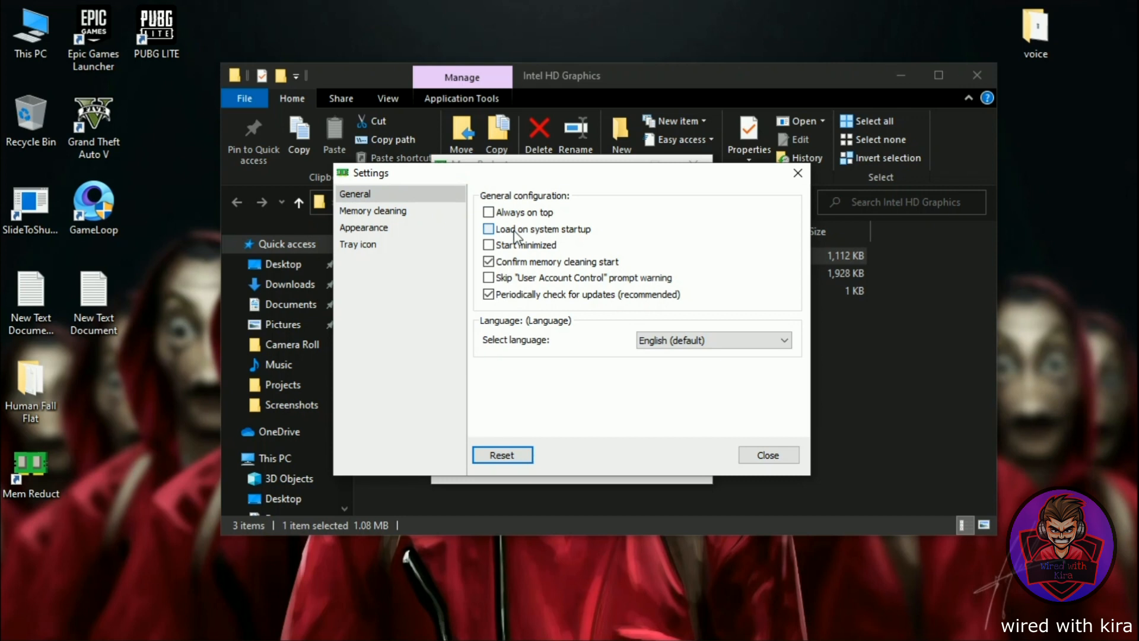
{"action": "left_click", "coordinate": [488, 229]}
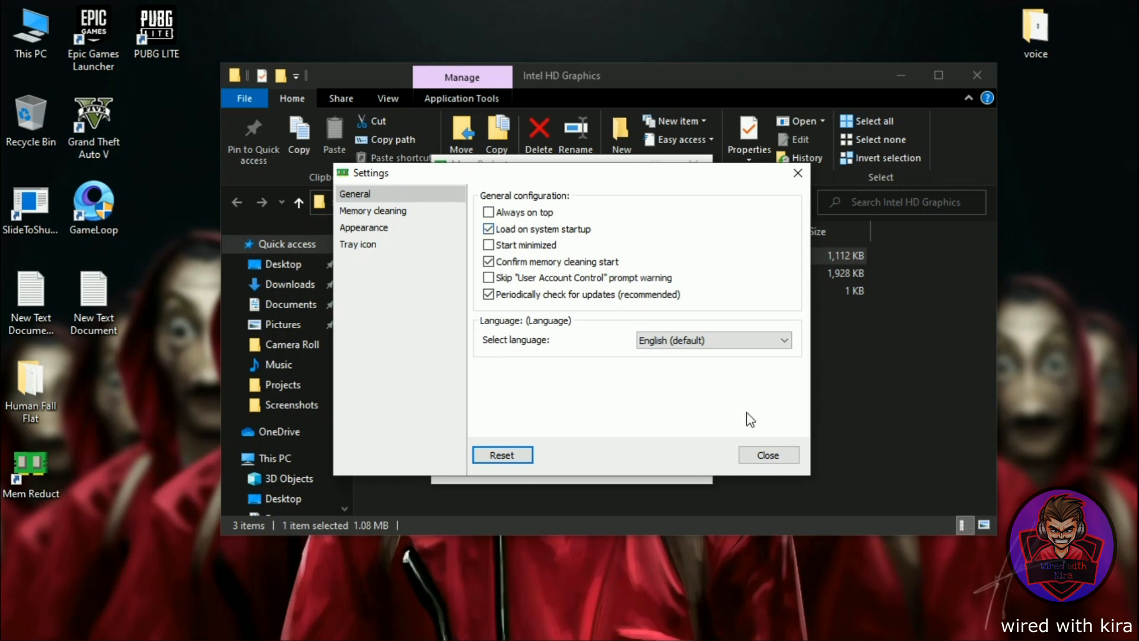
{"action": "left_click", "coordinate": [767, 454]}
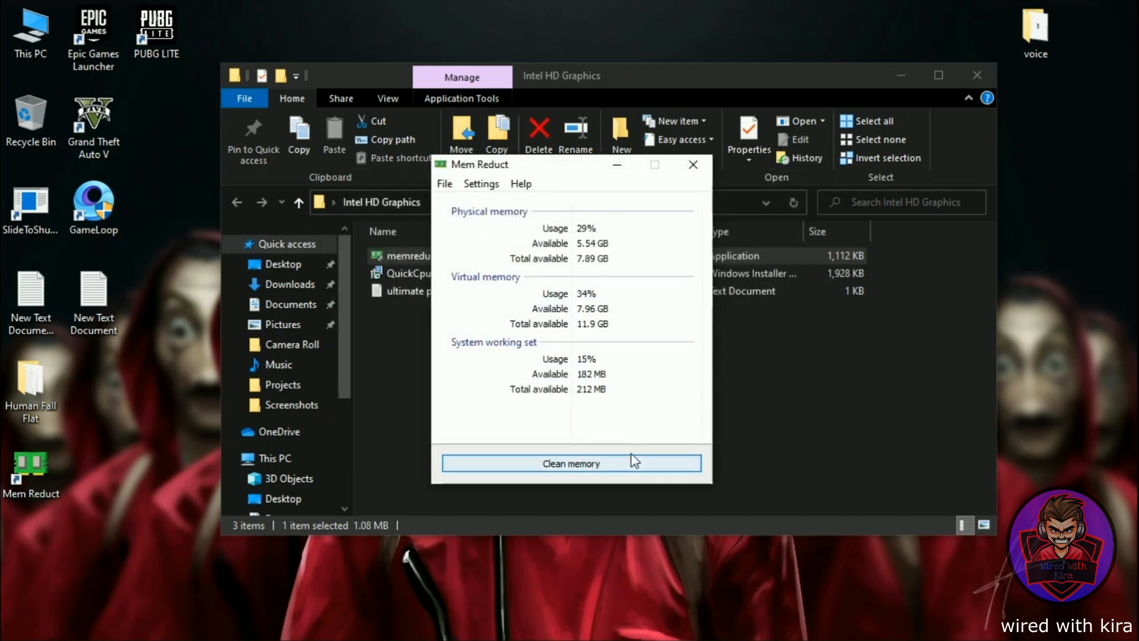
Clean system memory, bringing physical usage down to 24%, and close Mem Reduct.
{"action": "left_click", "coordinate": [570, 463]}
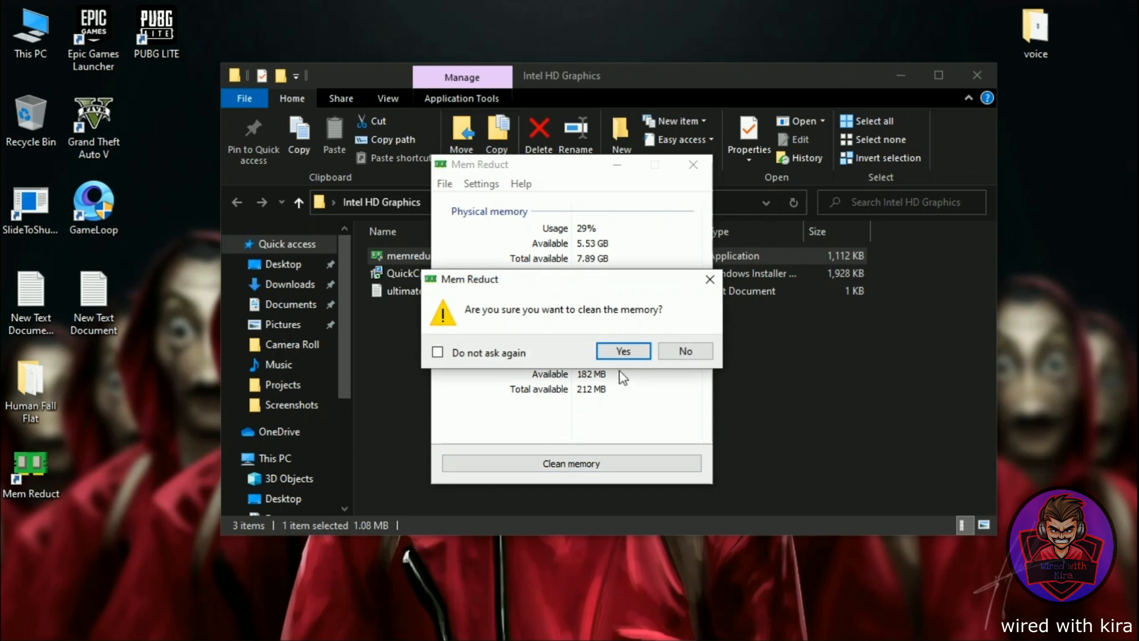
{"action": "left_click", "coordinate": [622, 351]}
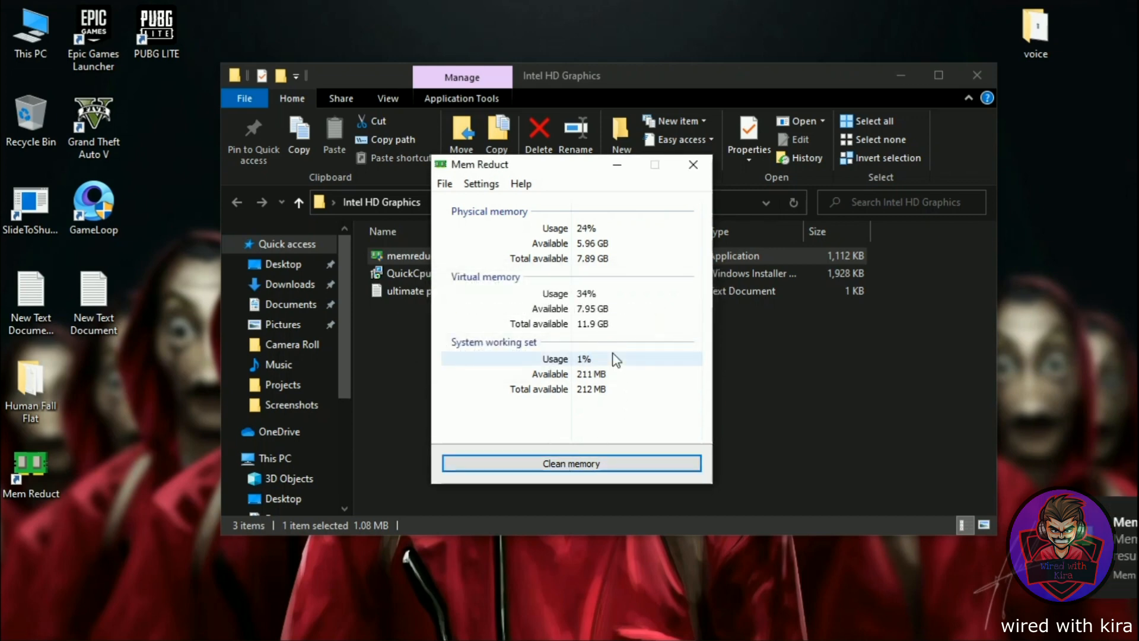
{"action": "left_click", "coordinate": [571, 464]}
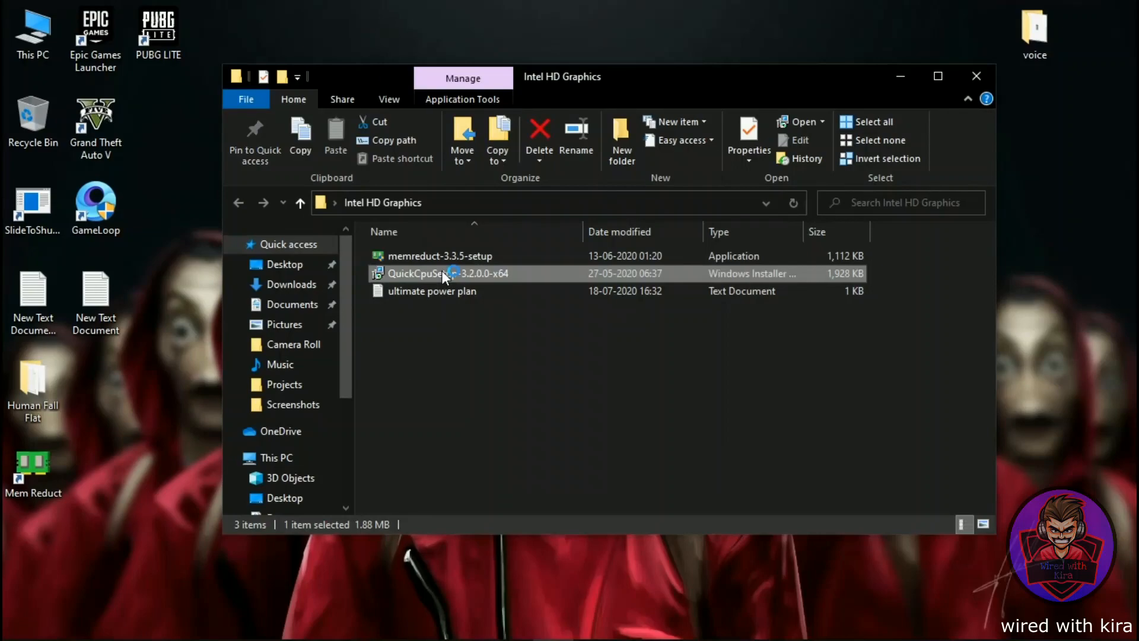
Run QuickCpuSetup as a repair install and launch QuickCPU on finish.
{"action": "double_click", "coordinate": [449, 273]}
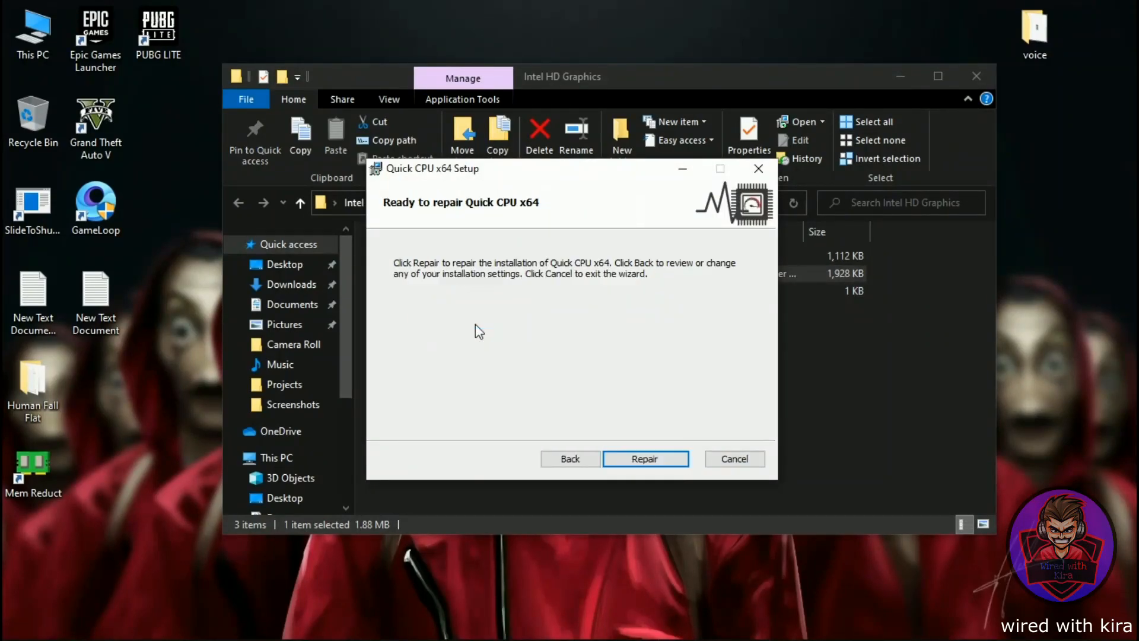
{"action": "left_click", "coordinate": [643, 458]}
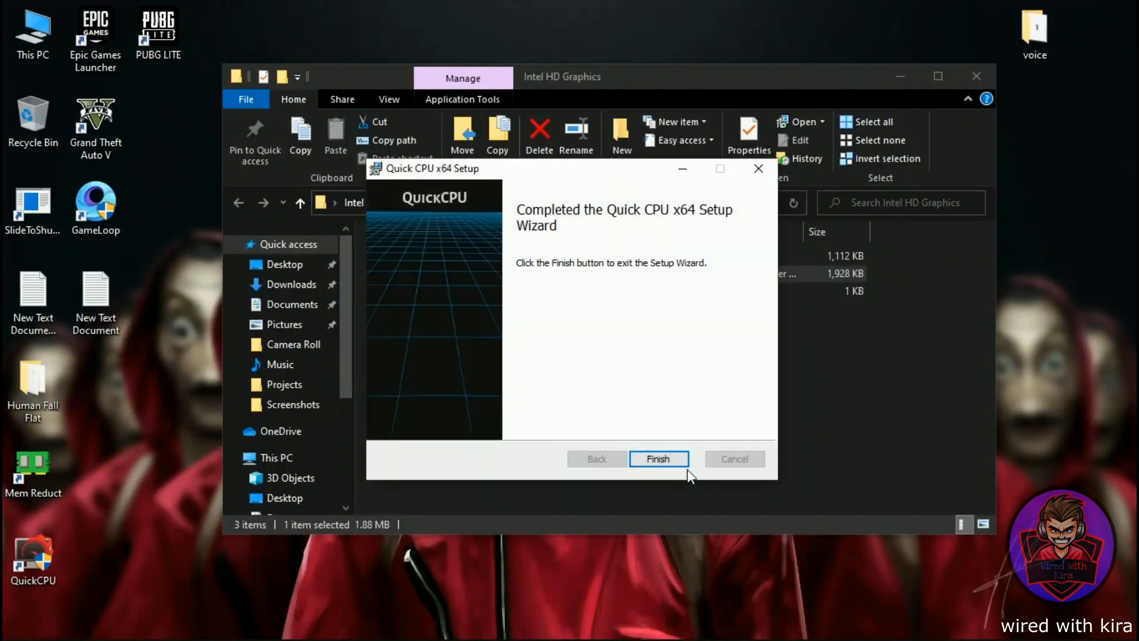
{"action": "left_click", "coordinate": [657, 458]}
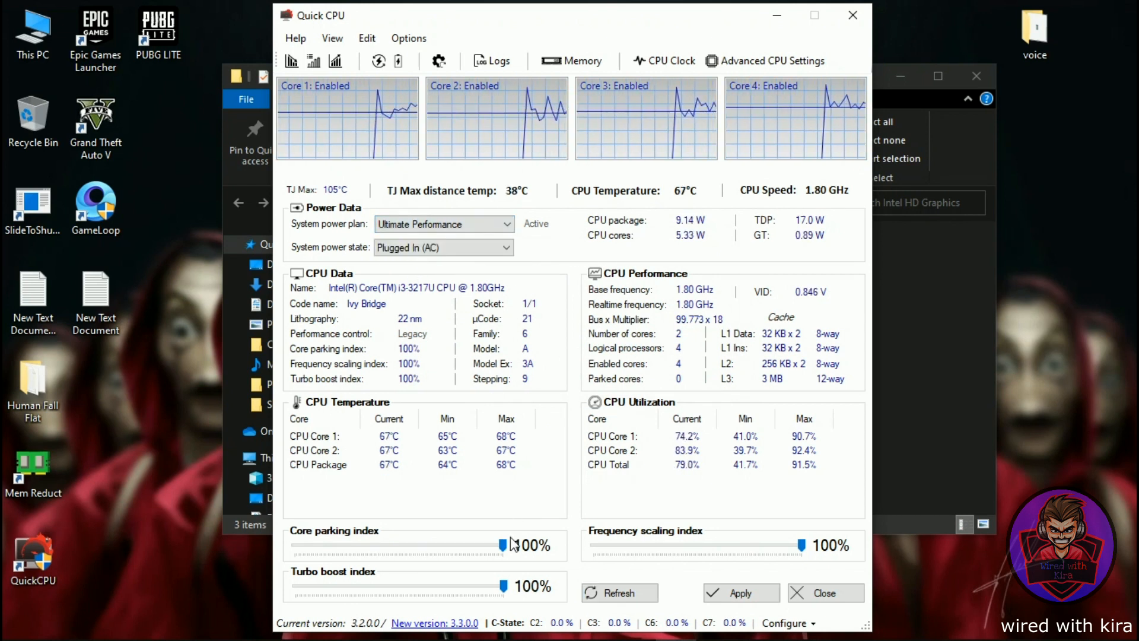
Set the turbo boost and frequency scaling indexes to 100%, apply them, and begin a restart.
{"action": "left_click_drag", "start_coordinate": [800, 544], "coordinate": [776, 545]}
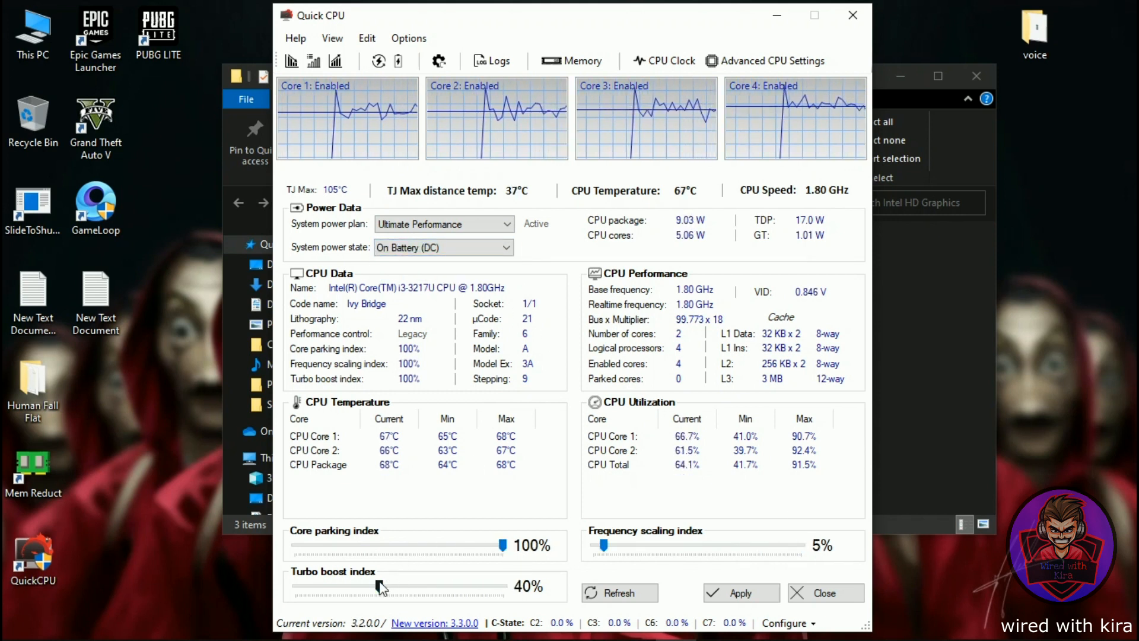
{"action": "left_click_drag", "start_coordinate": [603, 544], "coordinate": [800, 545]}
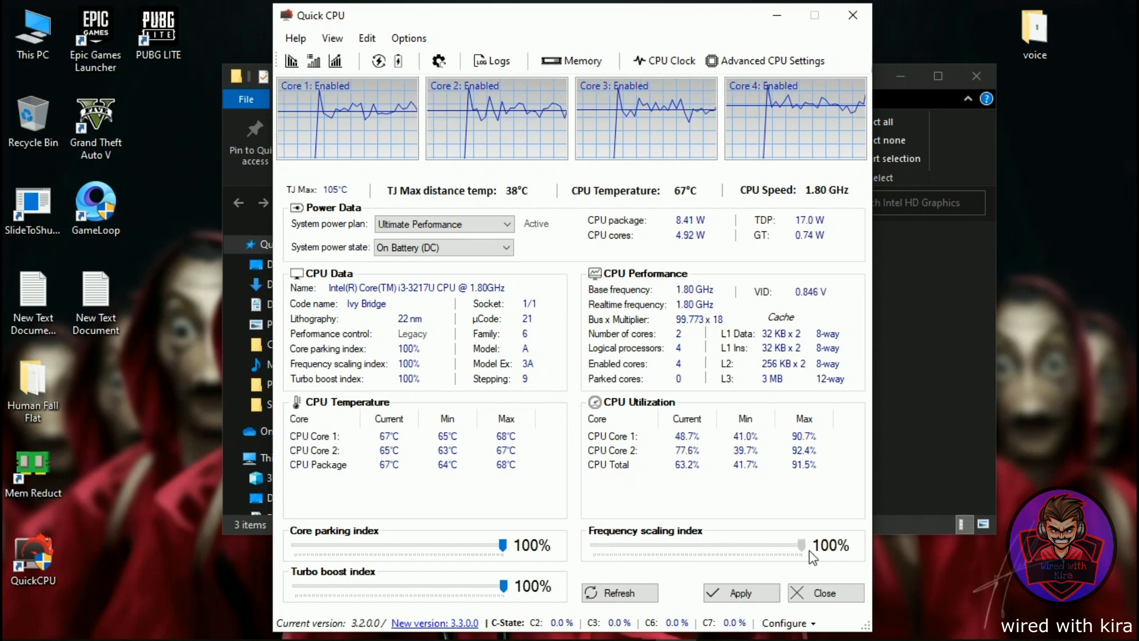
{"action": "left_click", "coordinate": [739, 594]}
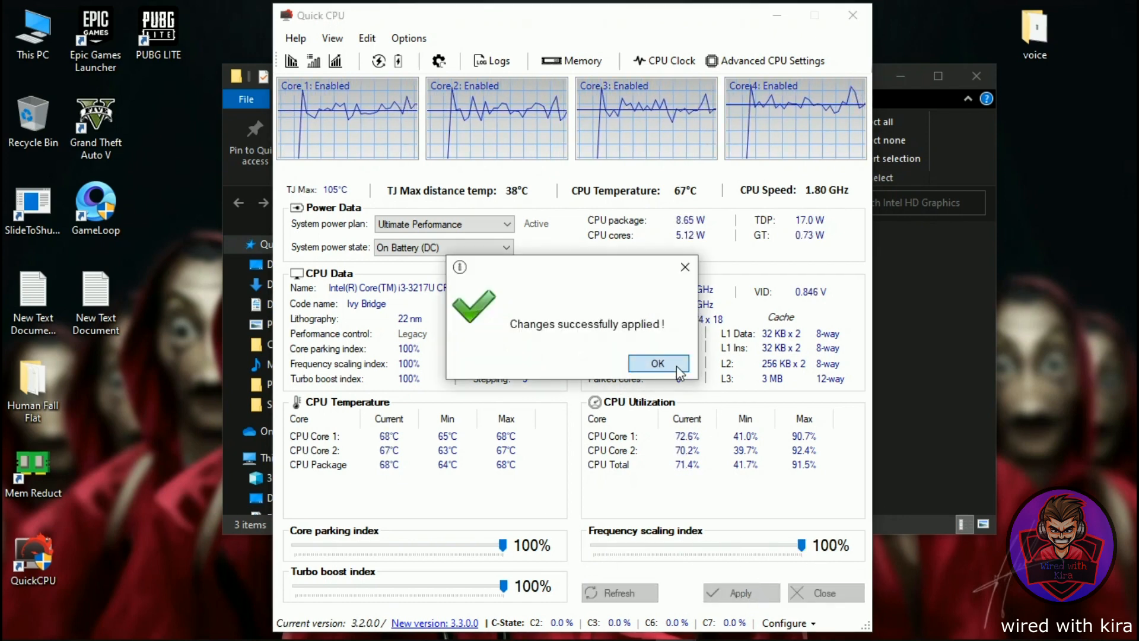
{"action": "left_click", "coordinate": [657, 363]}
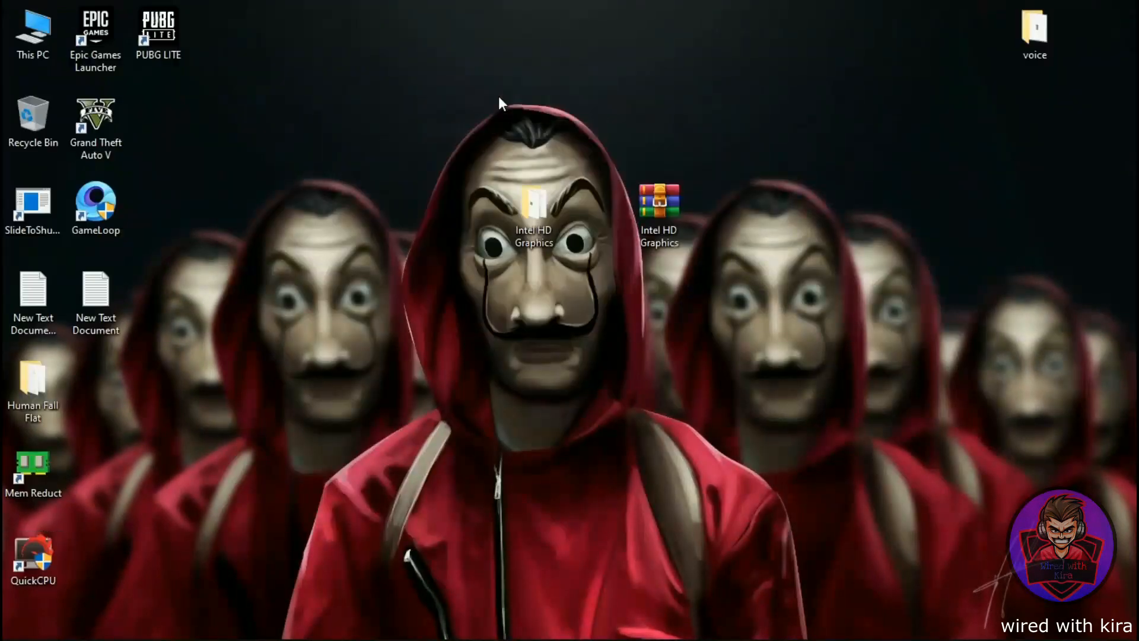
{"action": "left_click", "coordinate": [21, 623]}
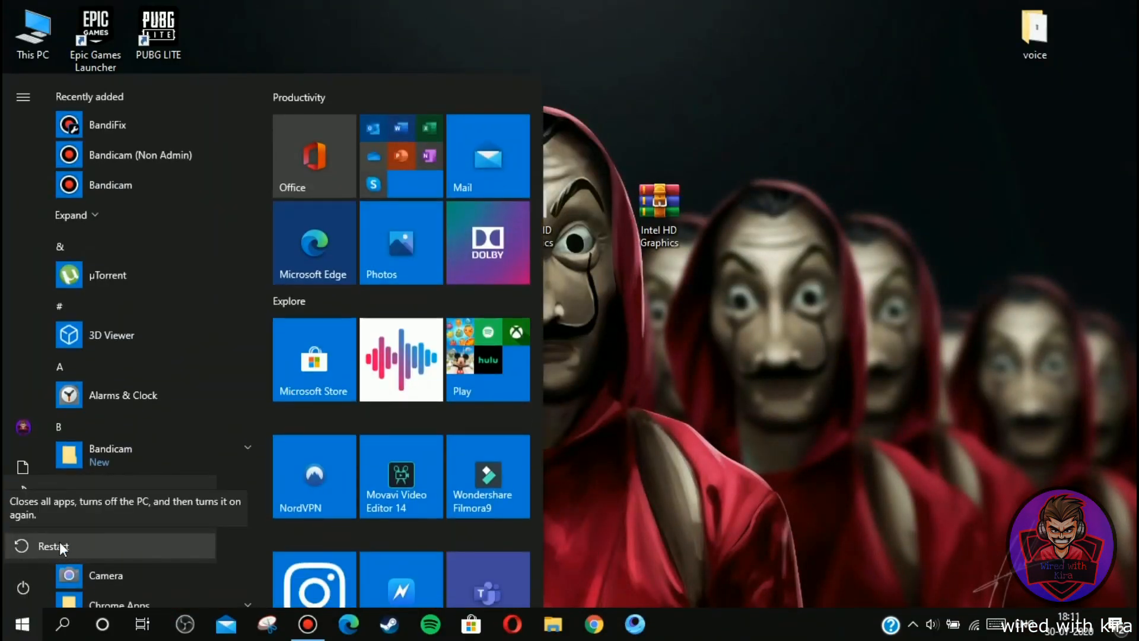